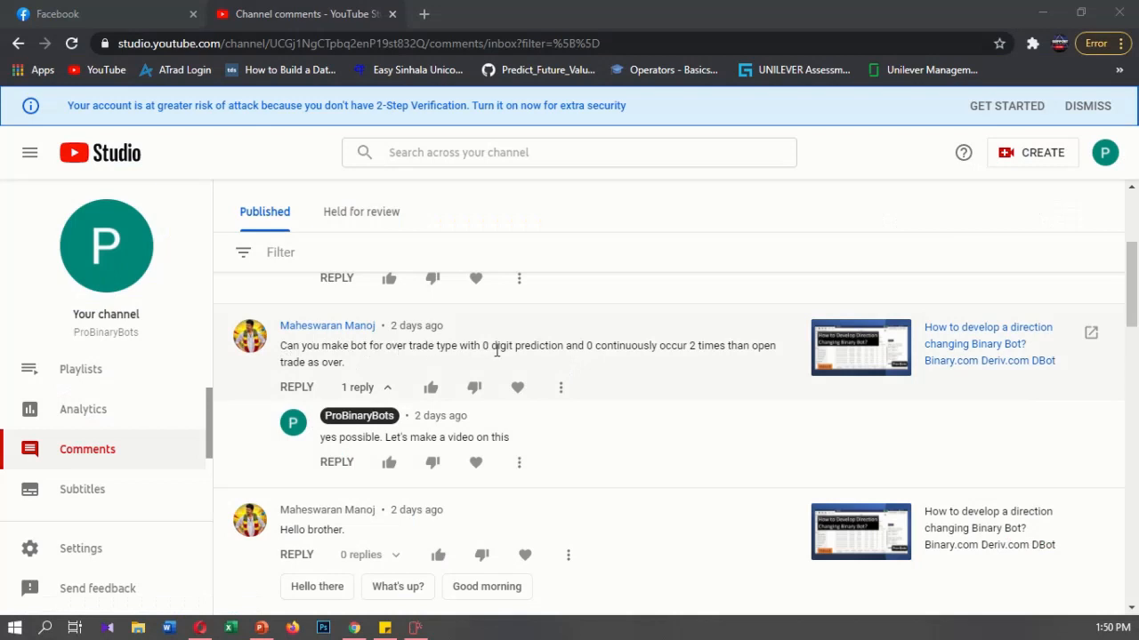
pyautogui.moveTo(583, 351)
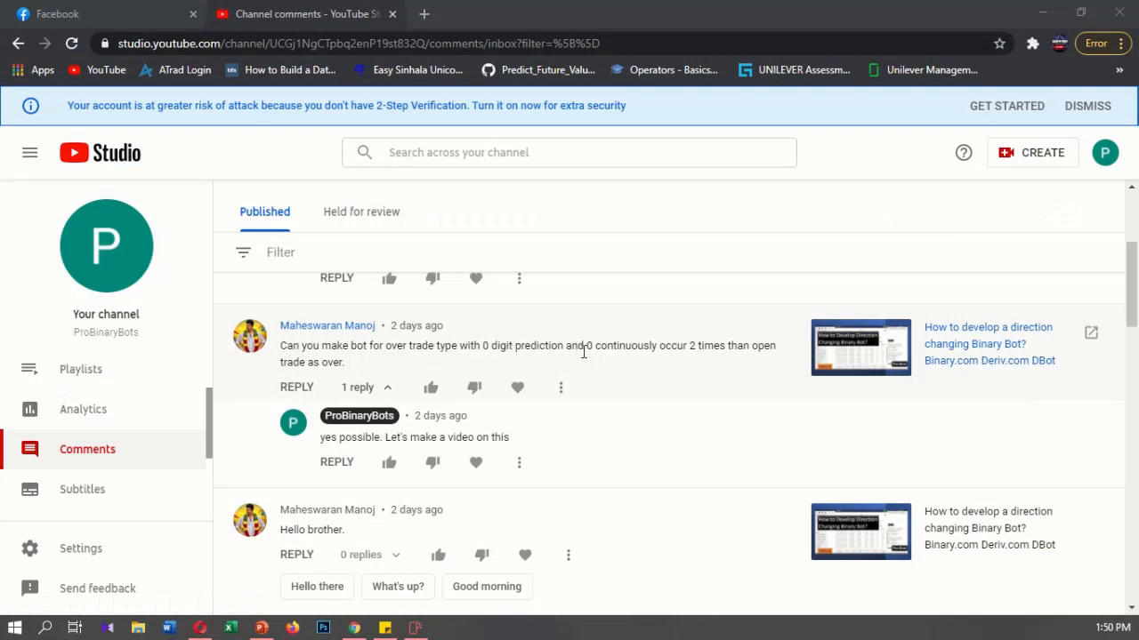
pyautogui.moveTo(669, 359)
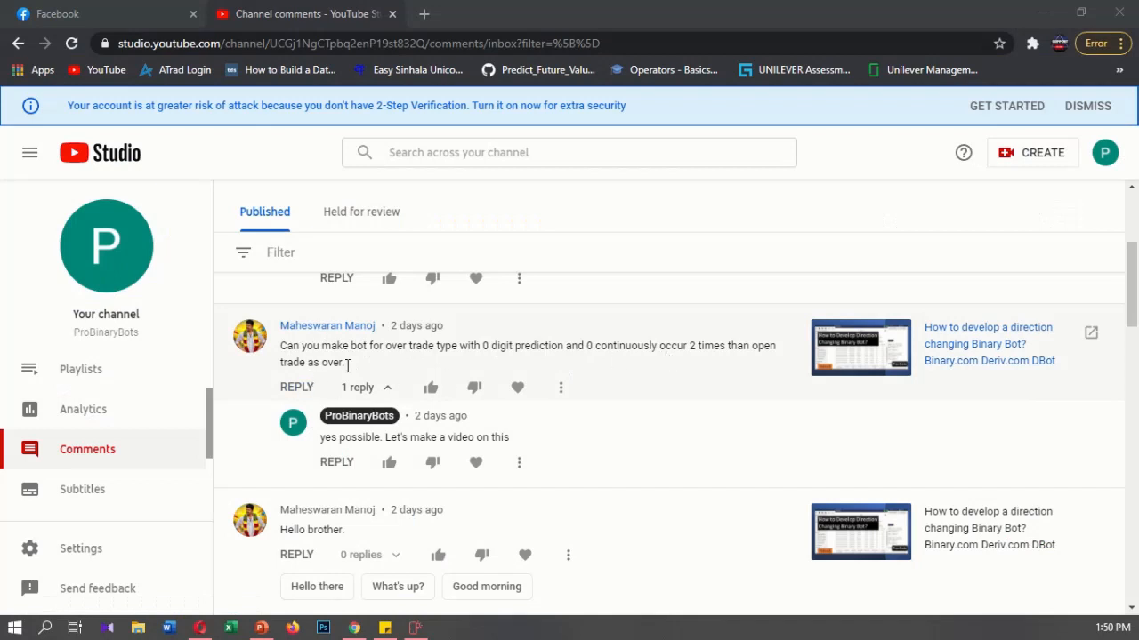
pyautogui.moveTo(463, 372)
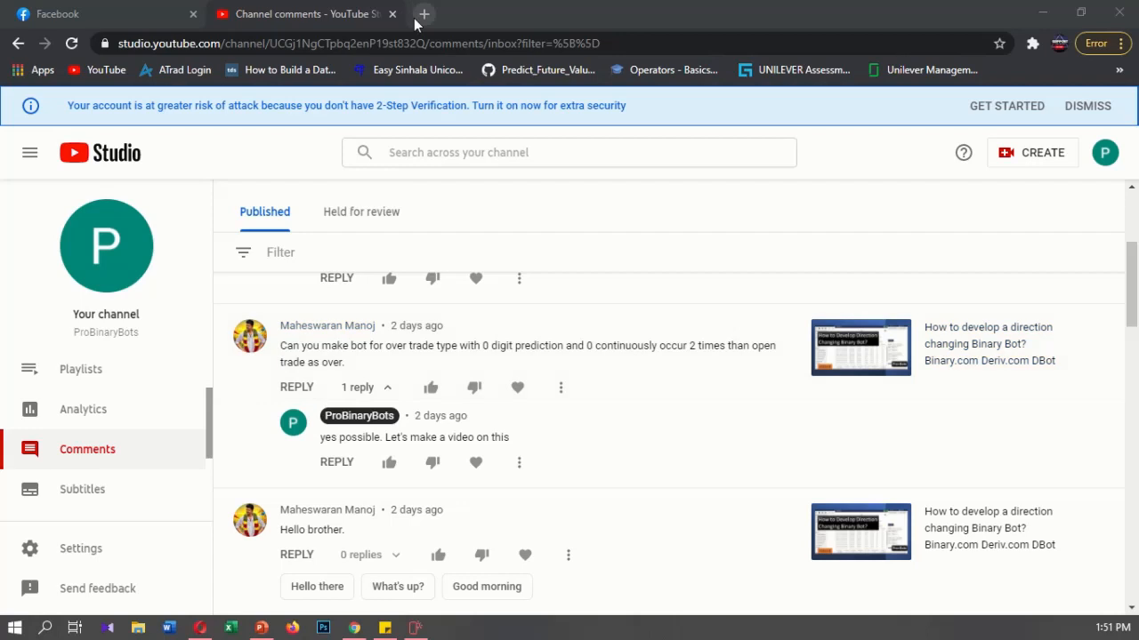
# Step: Browse probinarybots.com in a new tab down to the bot packages and numbered setup steps
pyautogui.click(424, 14)
pyautogui.write('probinarybots.com')
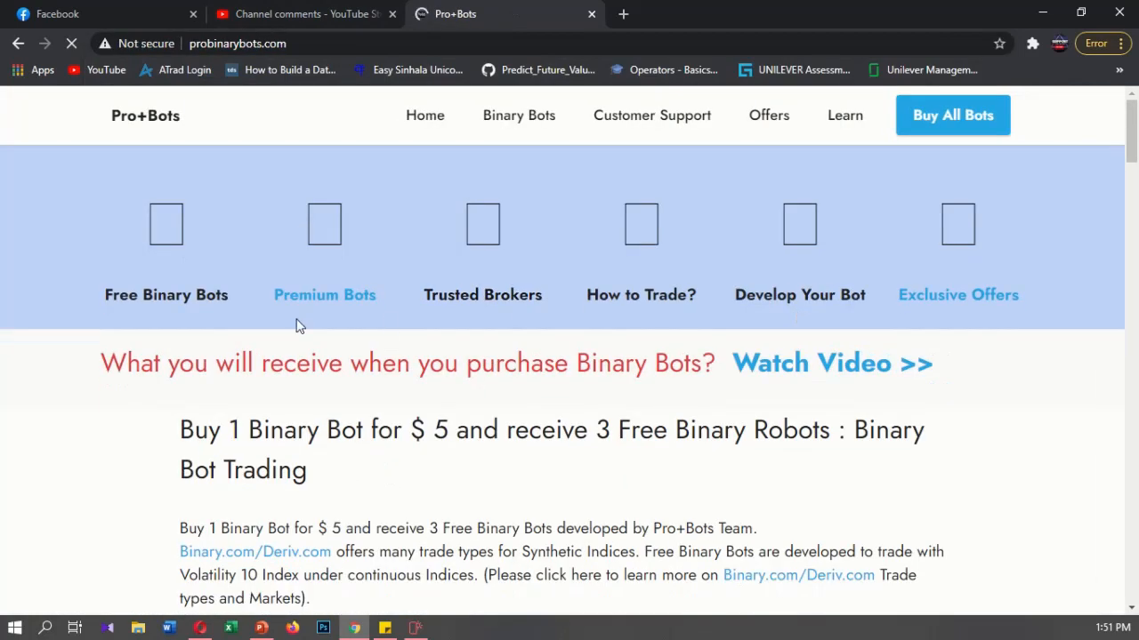
pyautogui.scroll(-3)
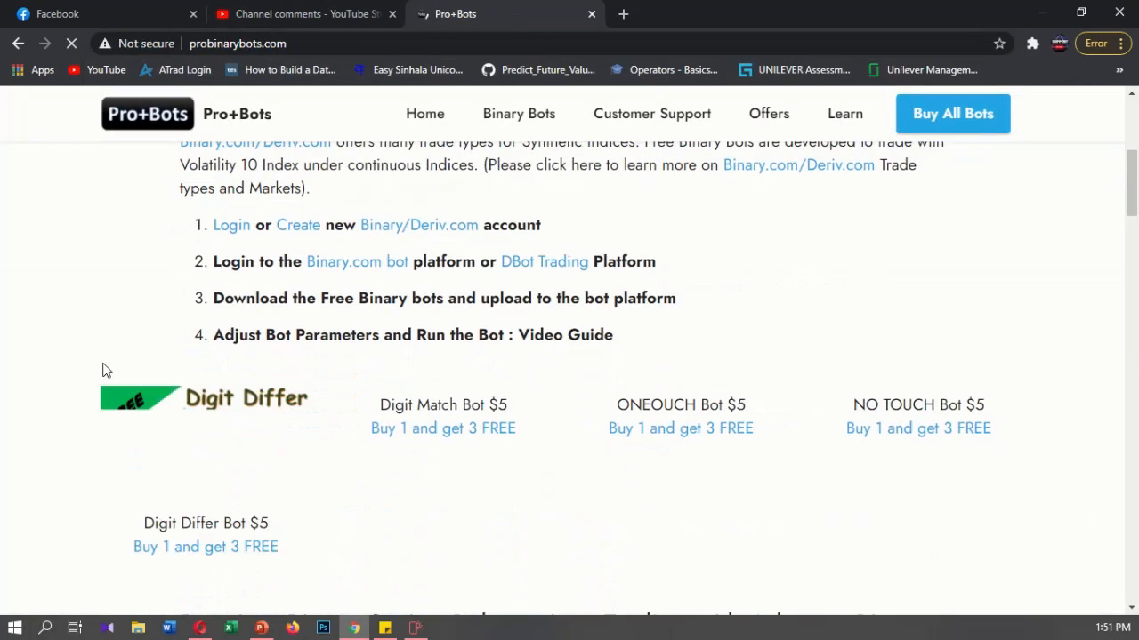
pyautogui.scroll(-3)
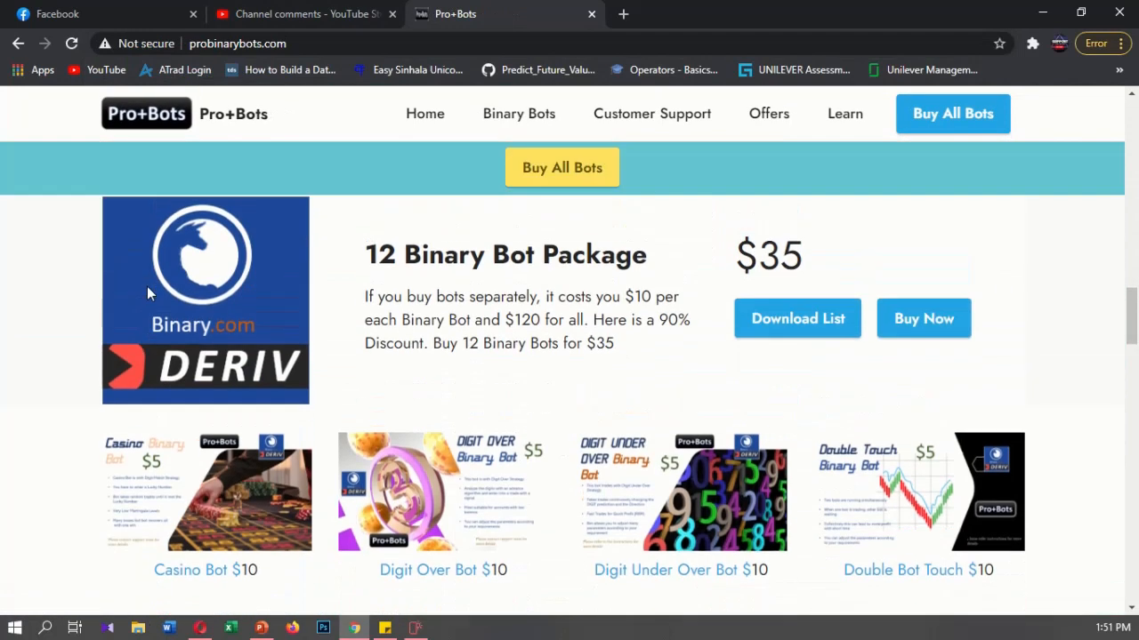
pyautogui.scroll(-3)
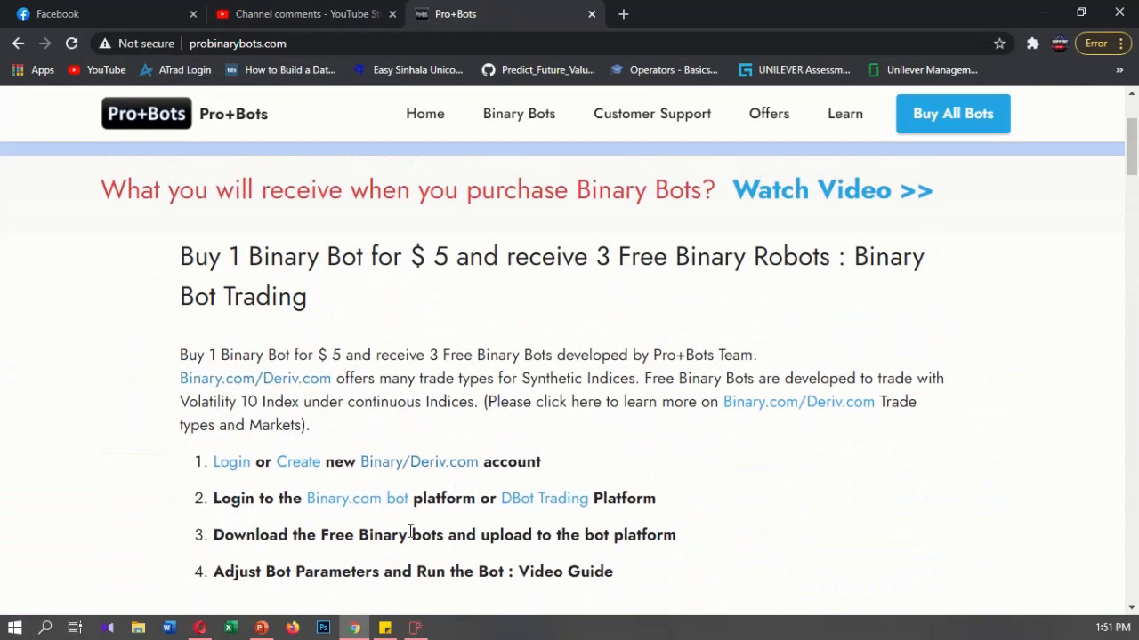
pyautogui.moveTo(299, 463)
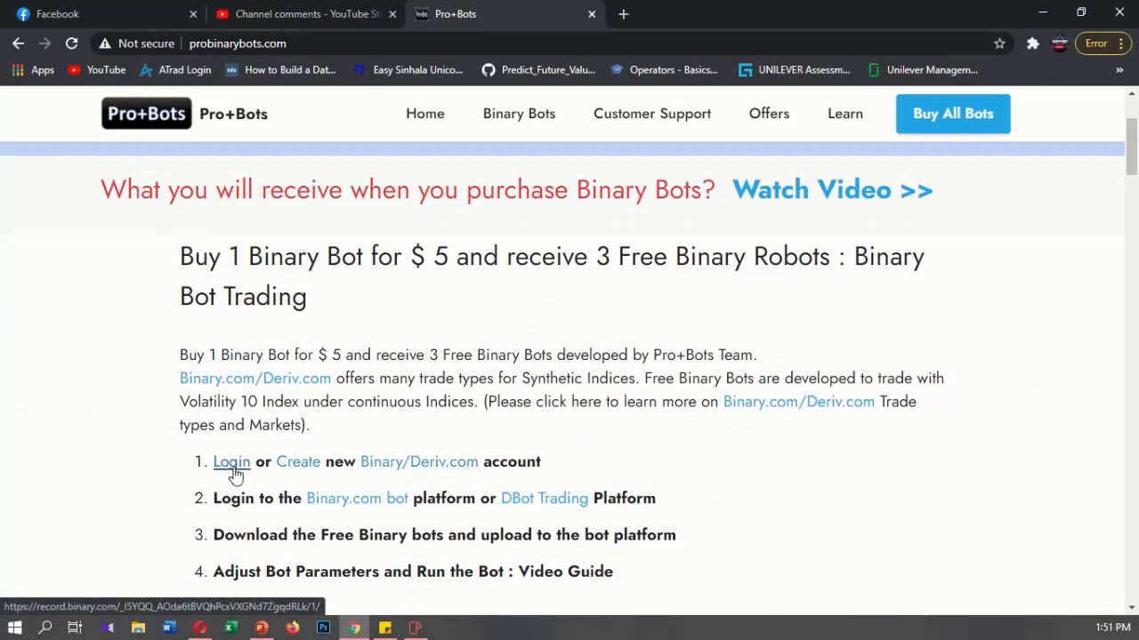
pyautogui.moveTo(355, 498)
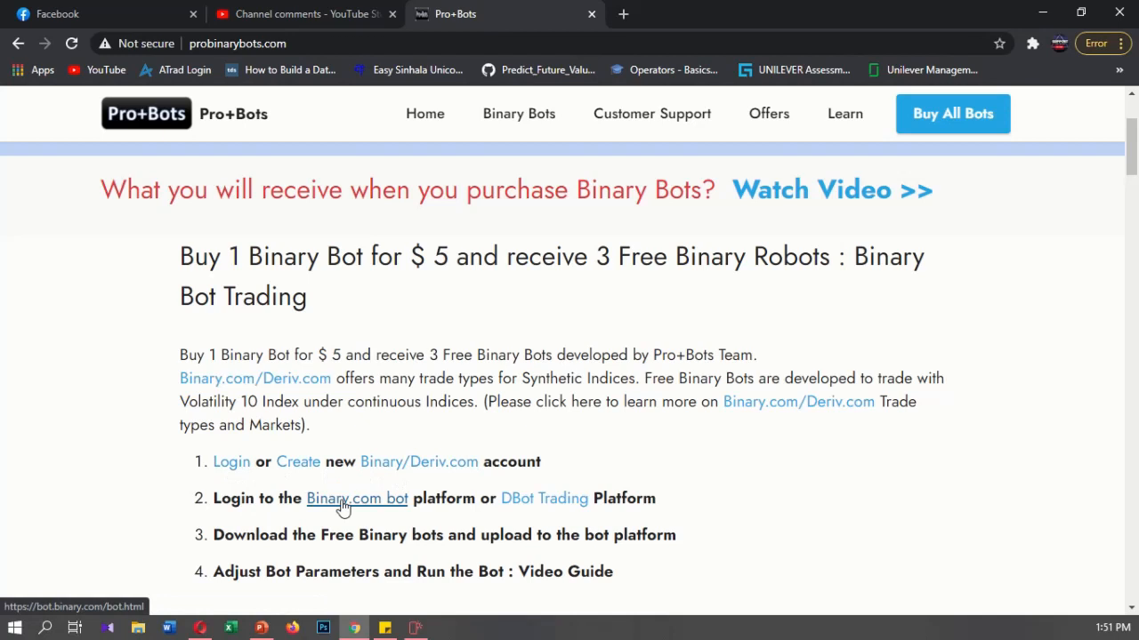
pyautogui.moveTo(356, 513)
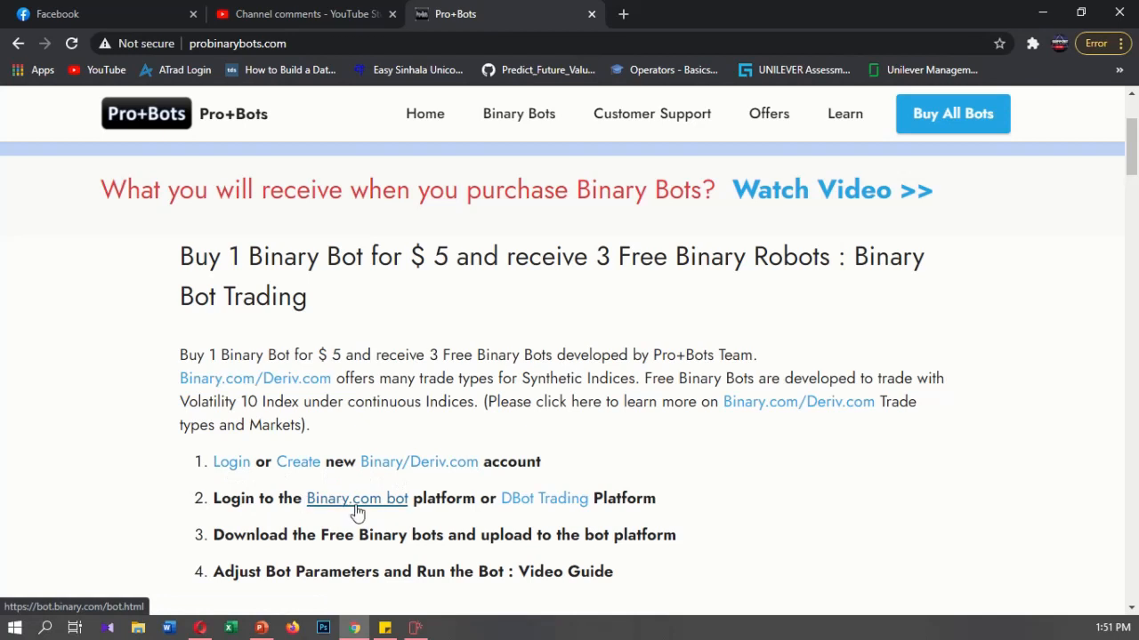
# Step: Launch Binary Bot from the Pro+Bots getting-started link
pyautogui.click(356, 499)
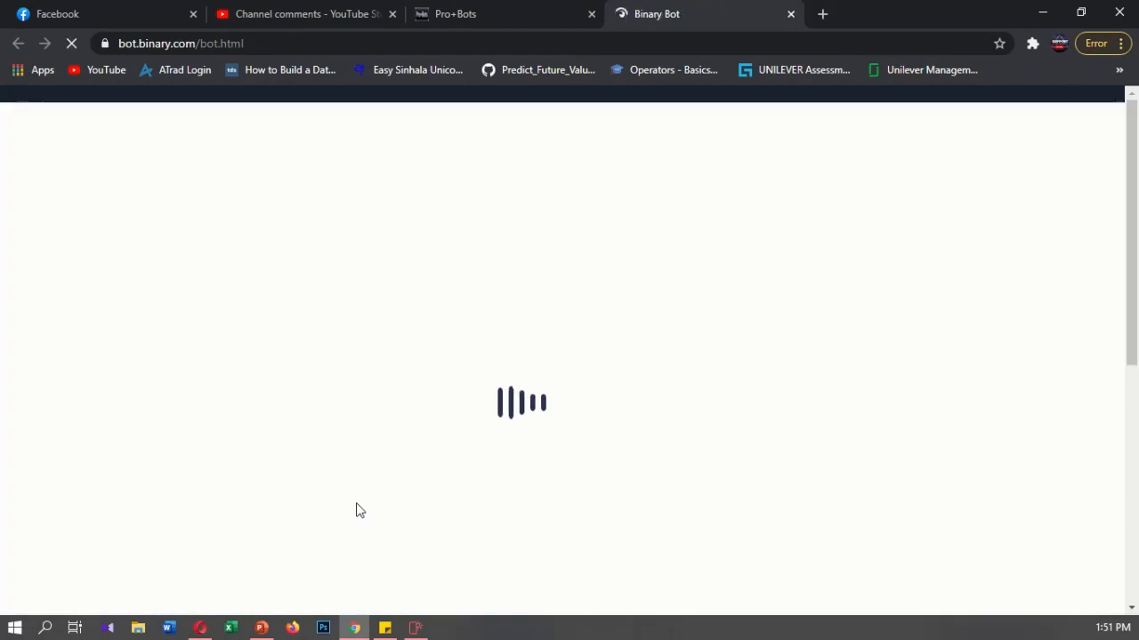
pyautogui.moveTo(459, 367)
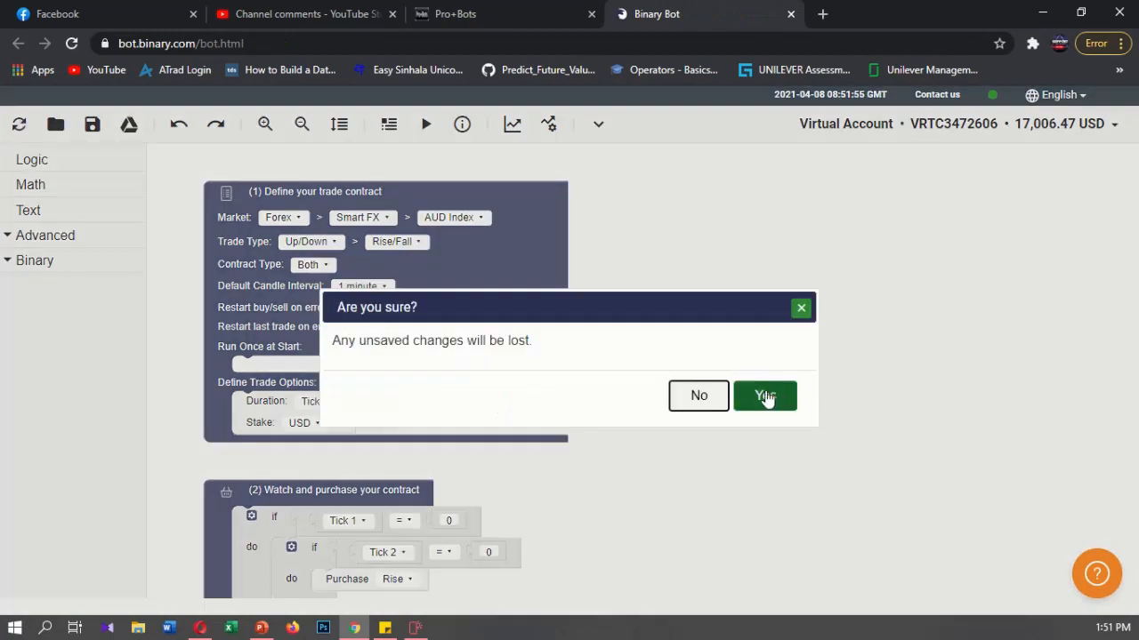
# Step: Reset the strategy and choose Synthetic Indices > Volatility 10 Index as the market
pyautogui.click(765, 395)
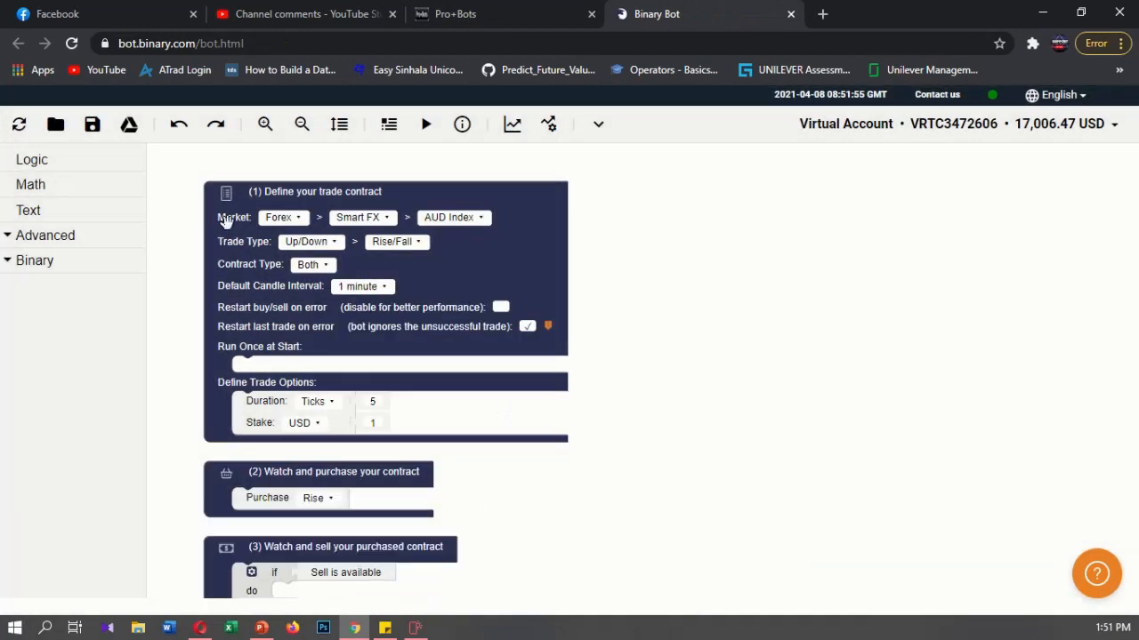
pyautogui.click(281, 217)
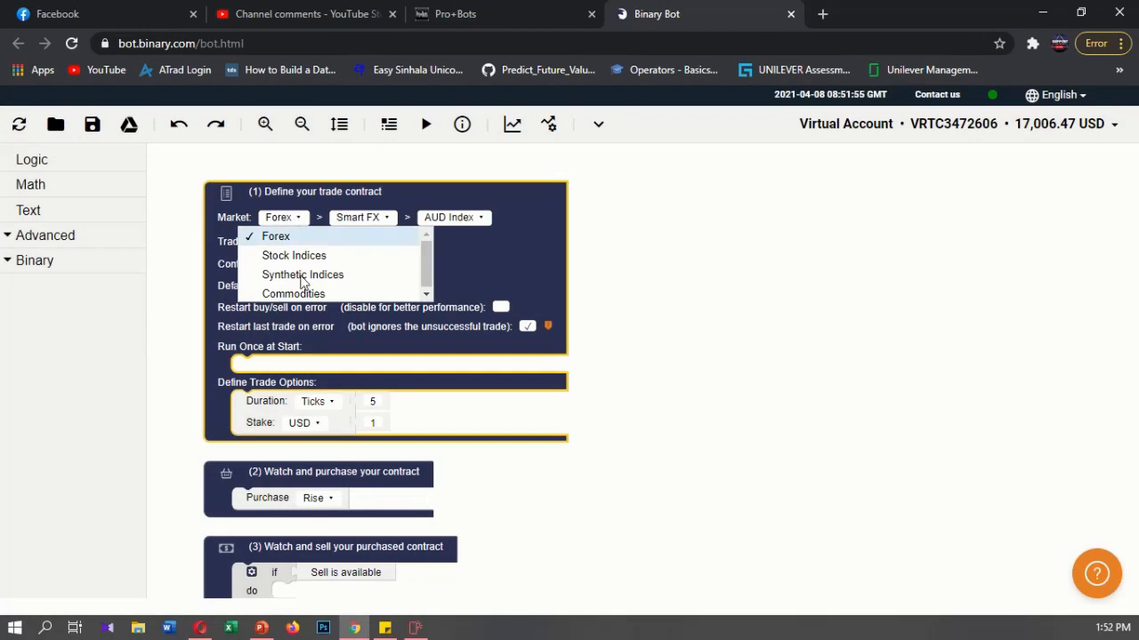
pyautogui.click(303, 274)
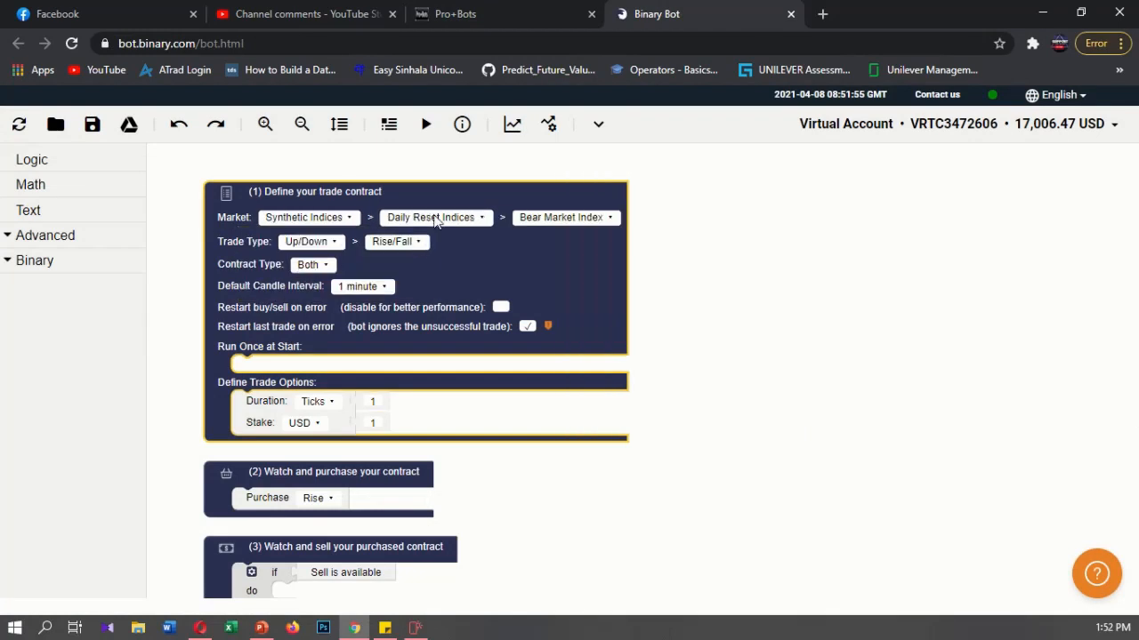
pyautogui.click(565, 217)
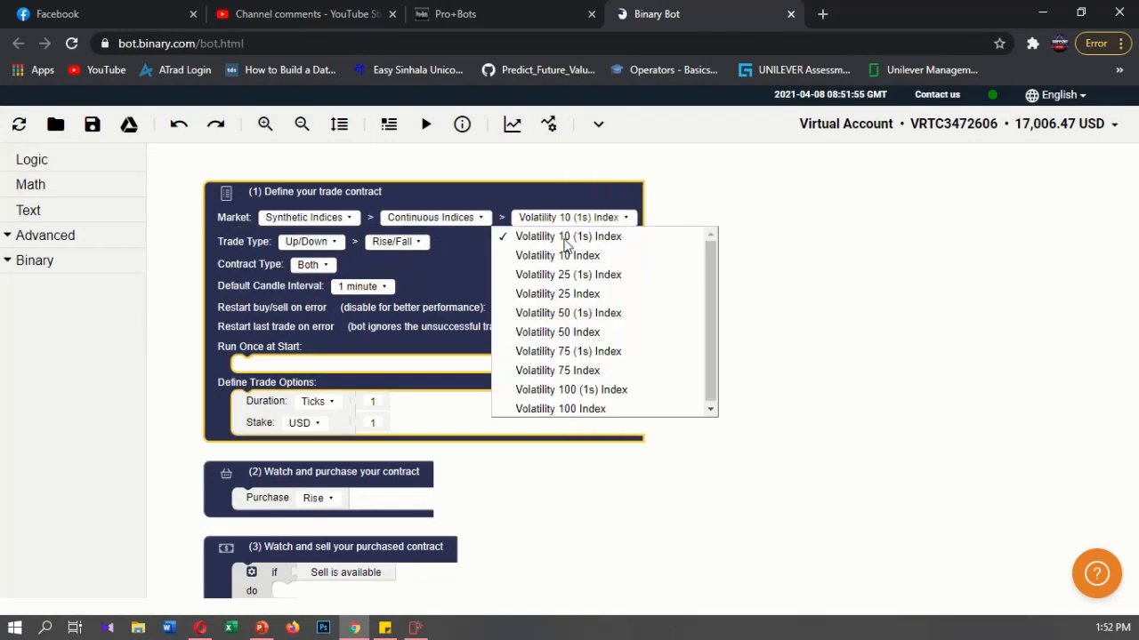
pyautogui.click(557, 257)
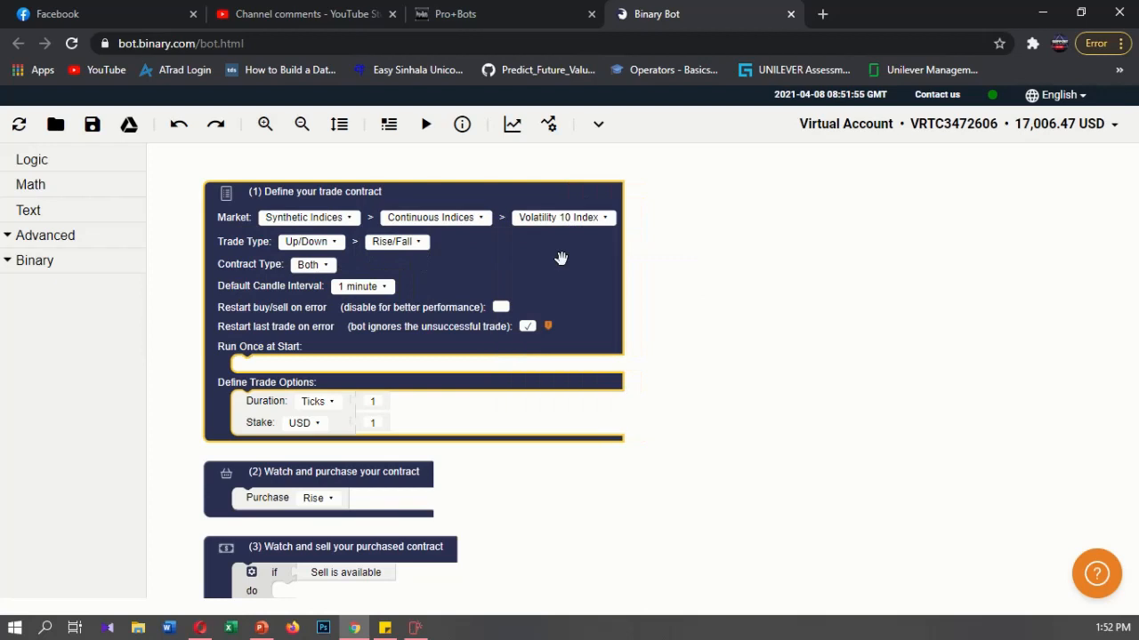
# Step: Set the trade type to Digits Over/Under and the contract to Over
pyautogui.click(310, 242)
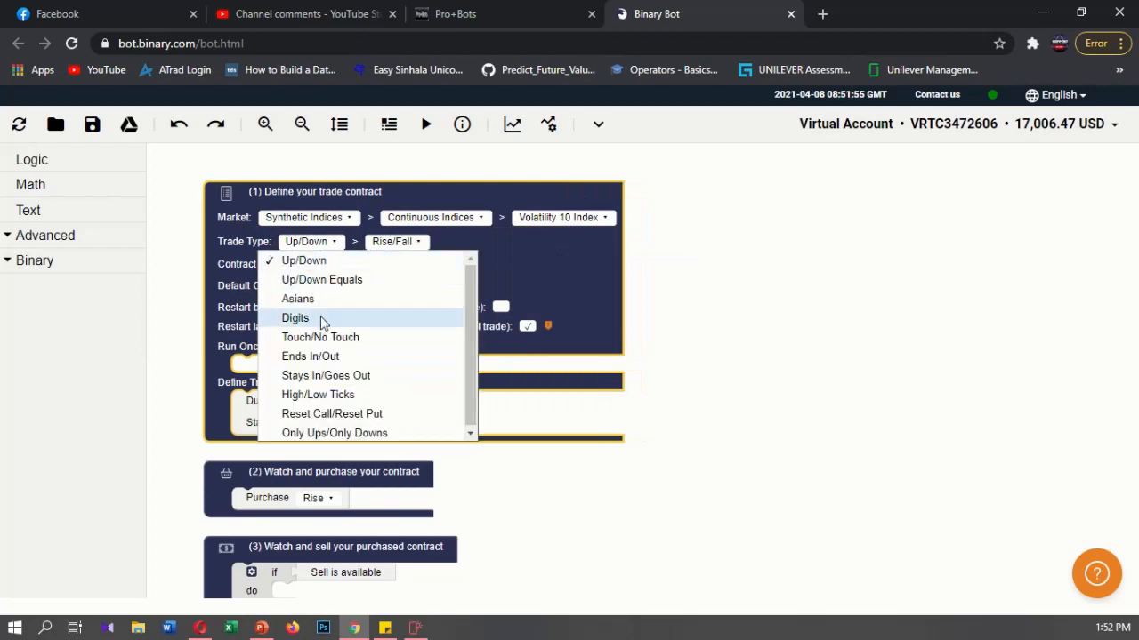
pyautogui.click(295, 317)
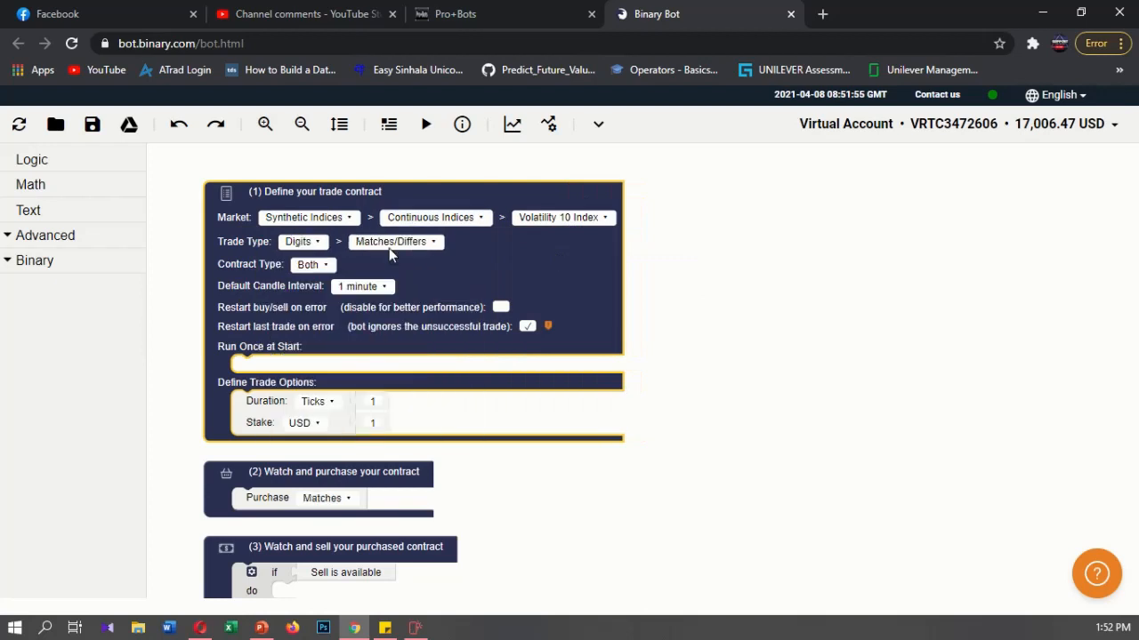
pyautogui.click(395, 242)
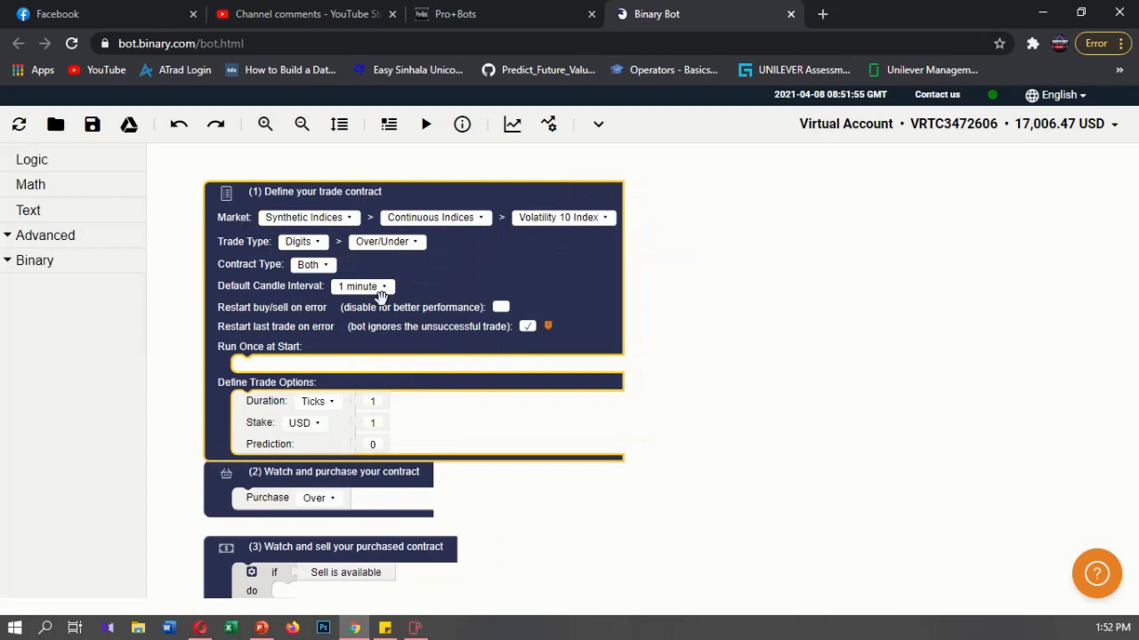
pyautogui.click(303, 15)
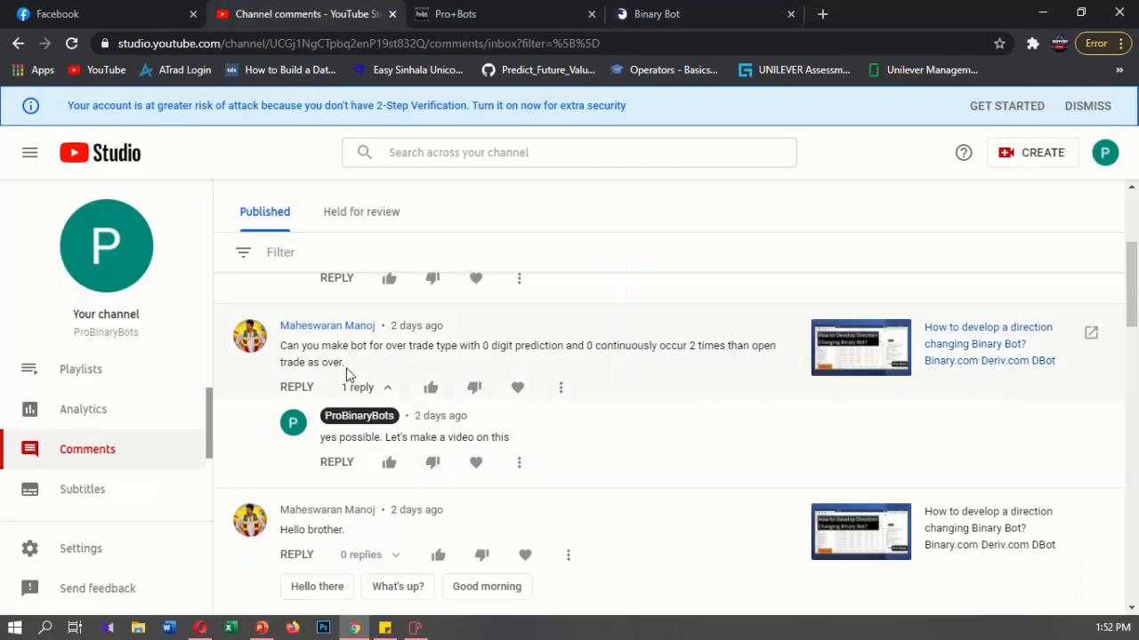
pyautogui.click(697, 14)
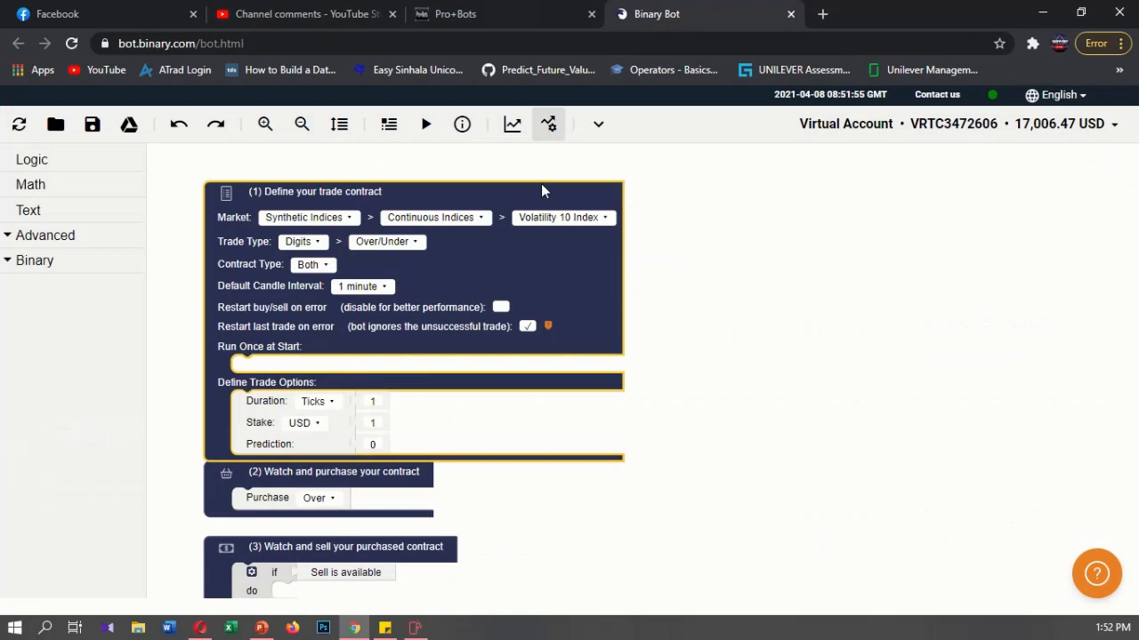
pyautogui.click(313, 263)
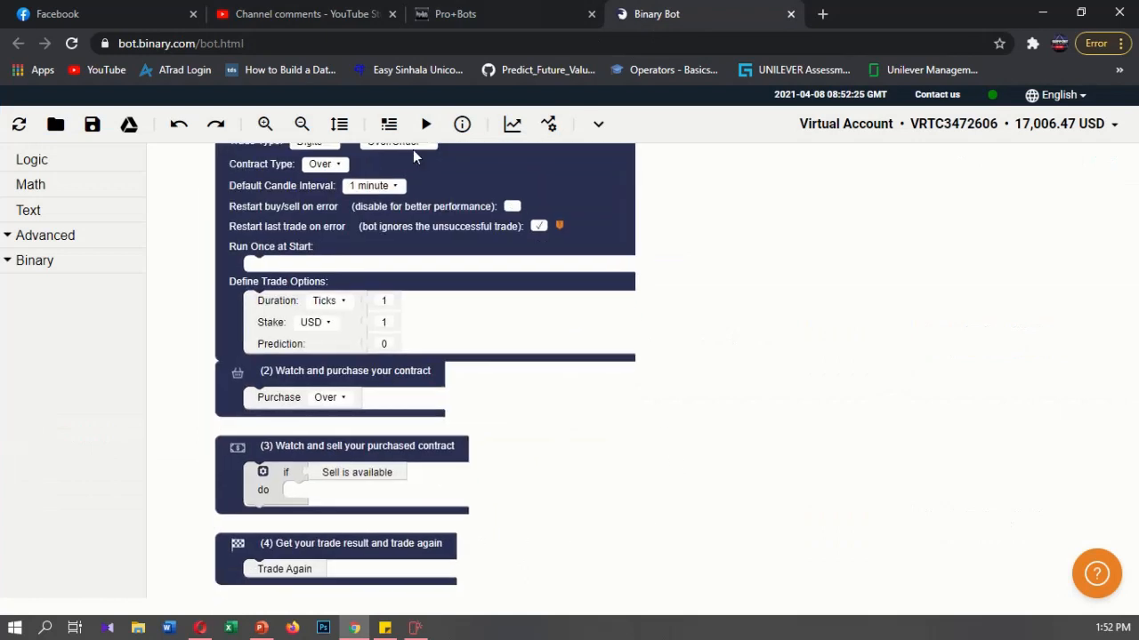
# Step: Bring up options on the '(3) Watch and sell your purchased contract' block to delete it
pyautogui.scroll(-3)
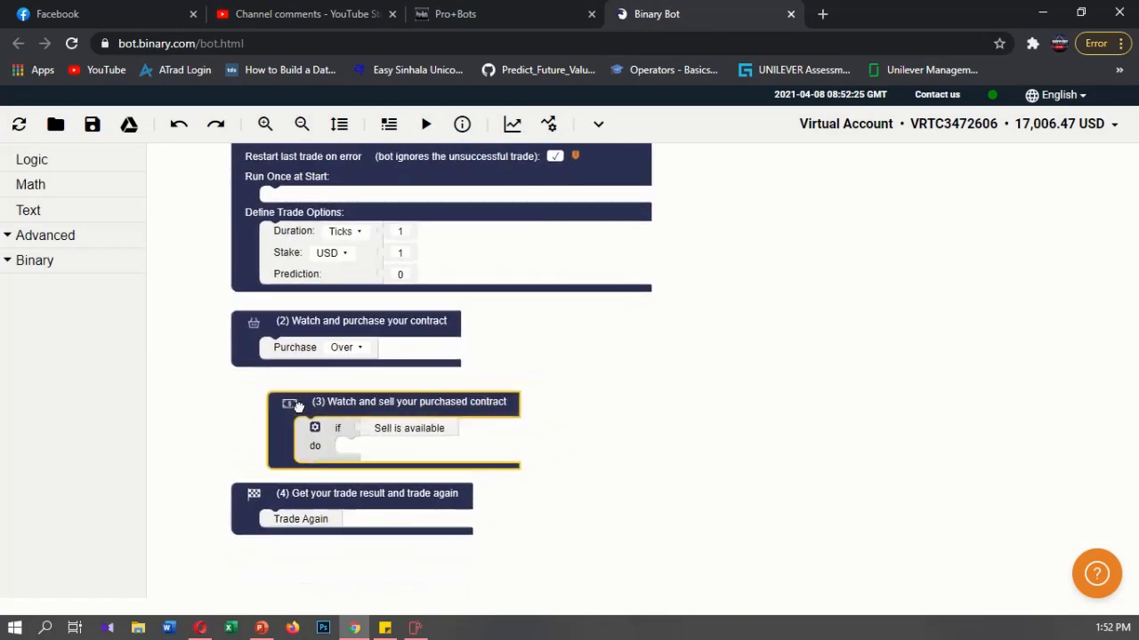
pyautogui.rightClick(299, 406)
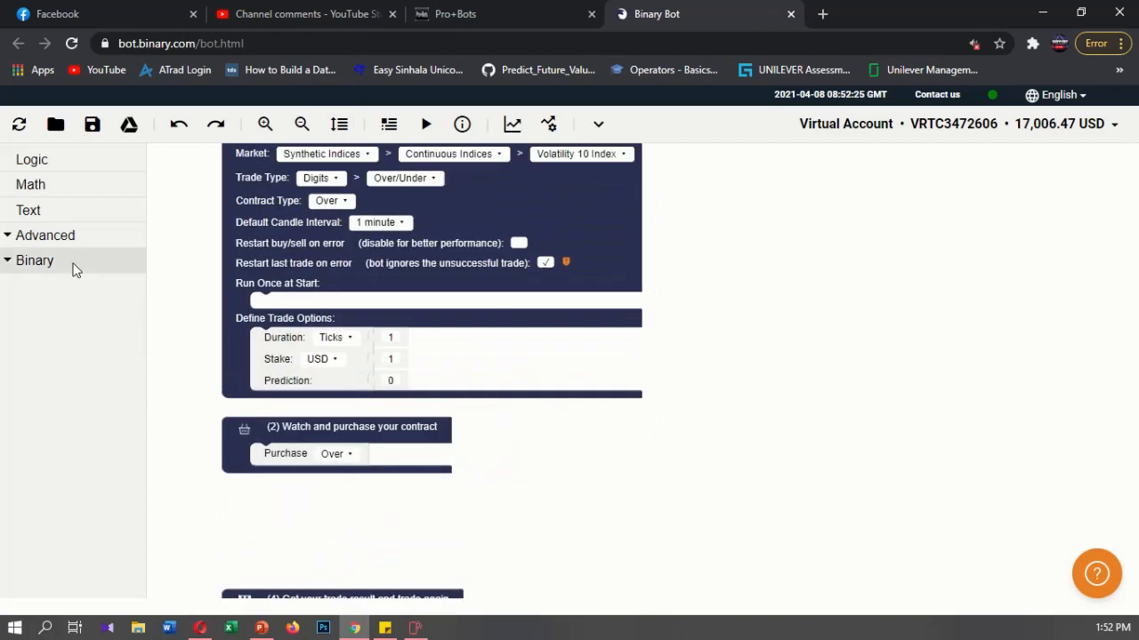
# Step: Place the 'called on every tick' block from Binary > Tick Analysis onto the workspace
pyautogui.click(36, 259)
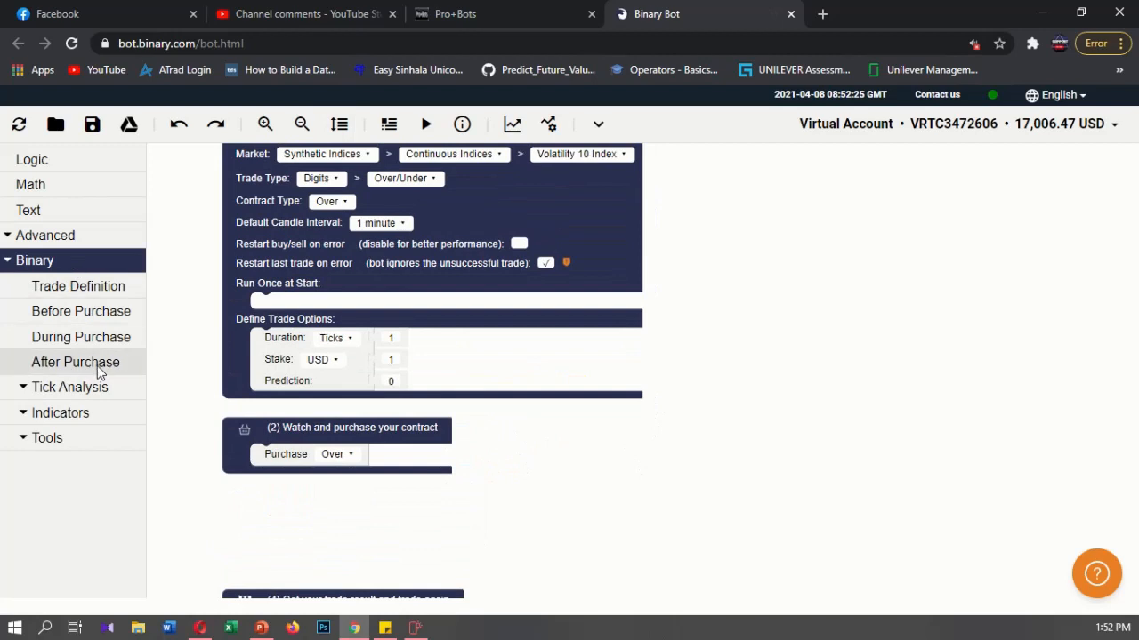
pyautogui.moveTo(80, 392)
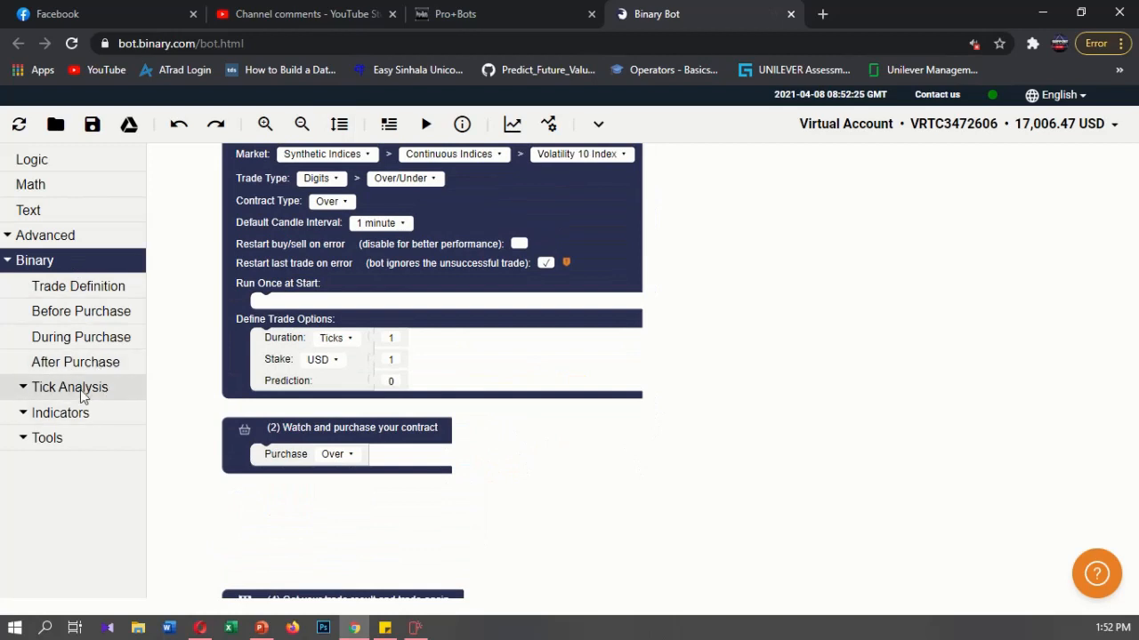
pyautogui.click(70, 386)
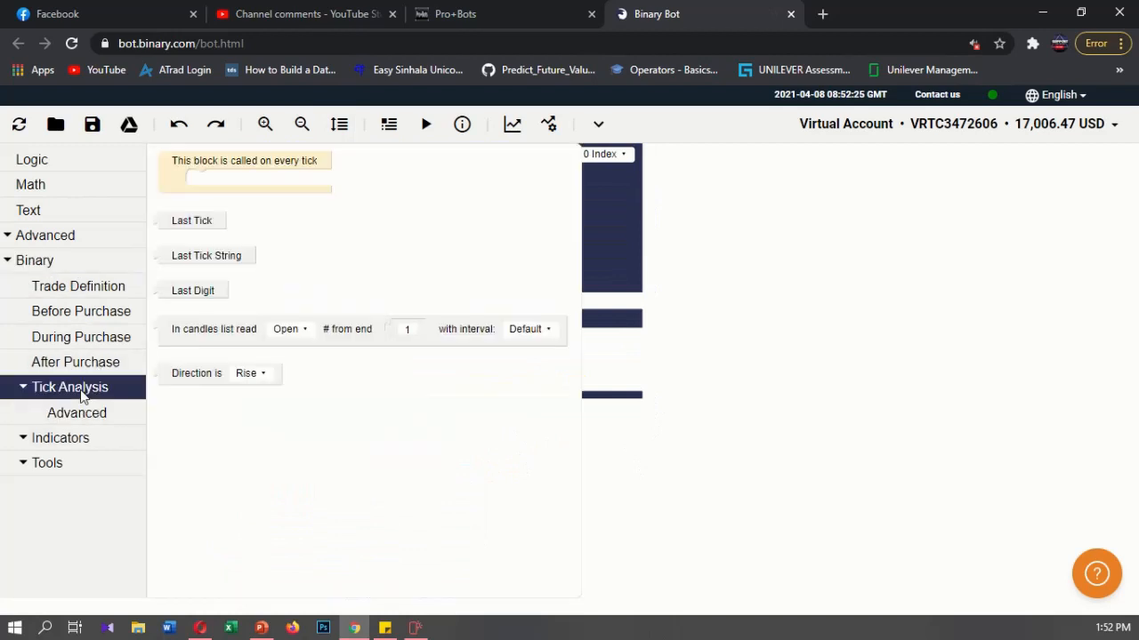
pyautogui.click(245, 174)
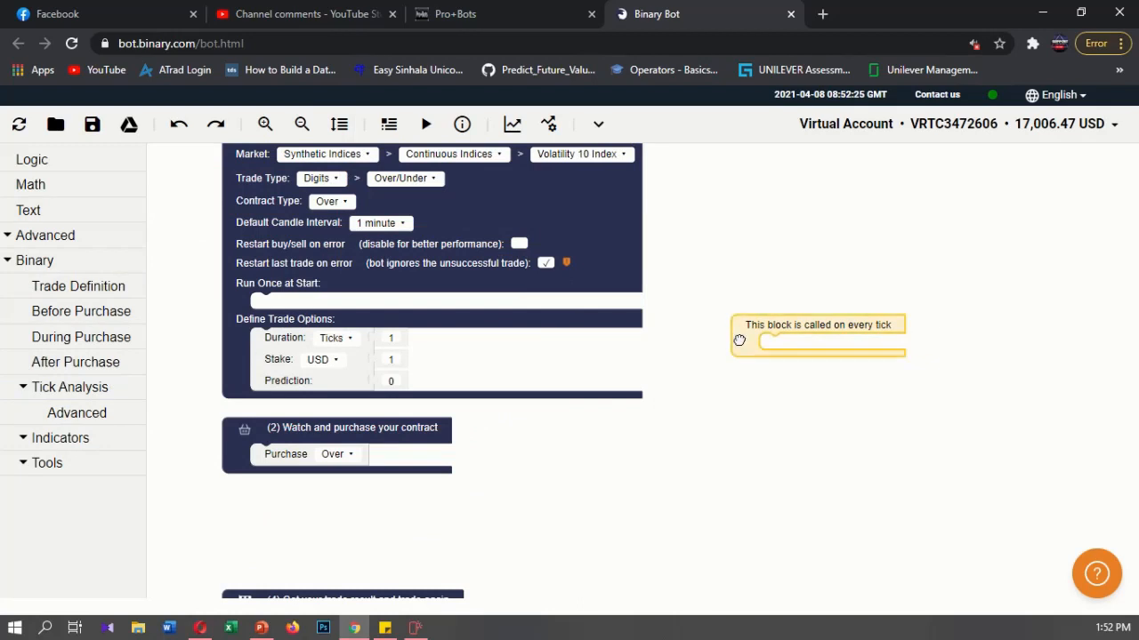
# Step: Create variables named 'tick 1' and 'tick 2'
pyautogui.click(44, 235)
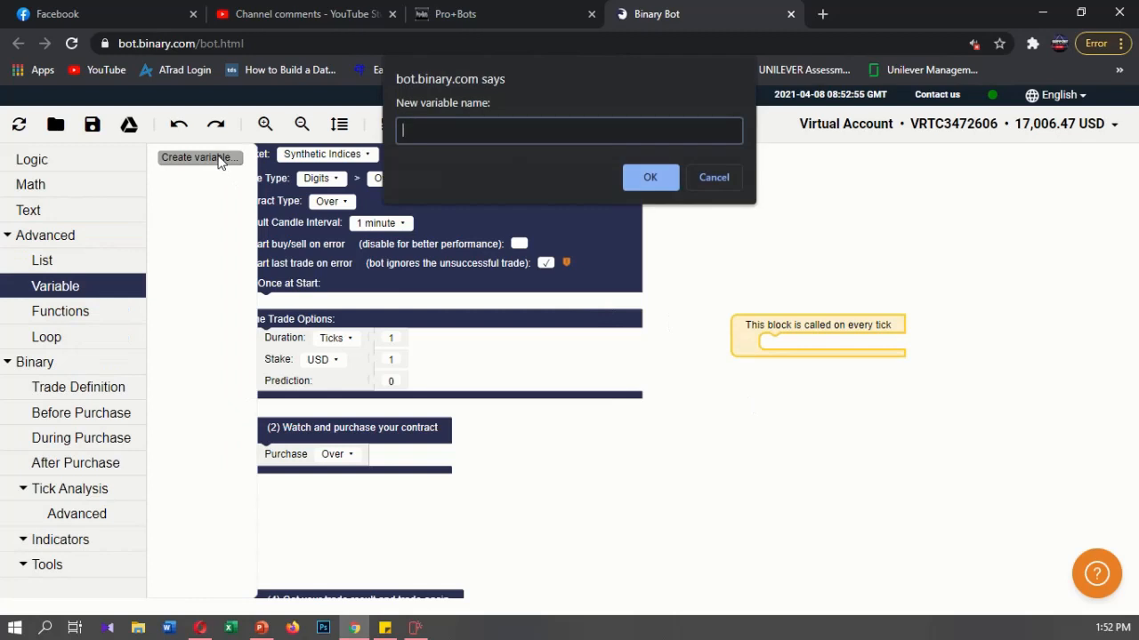
pyautogui.write('t')
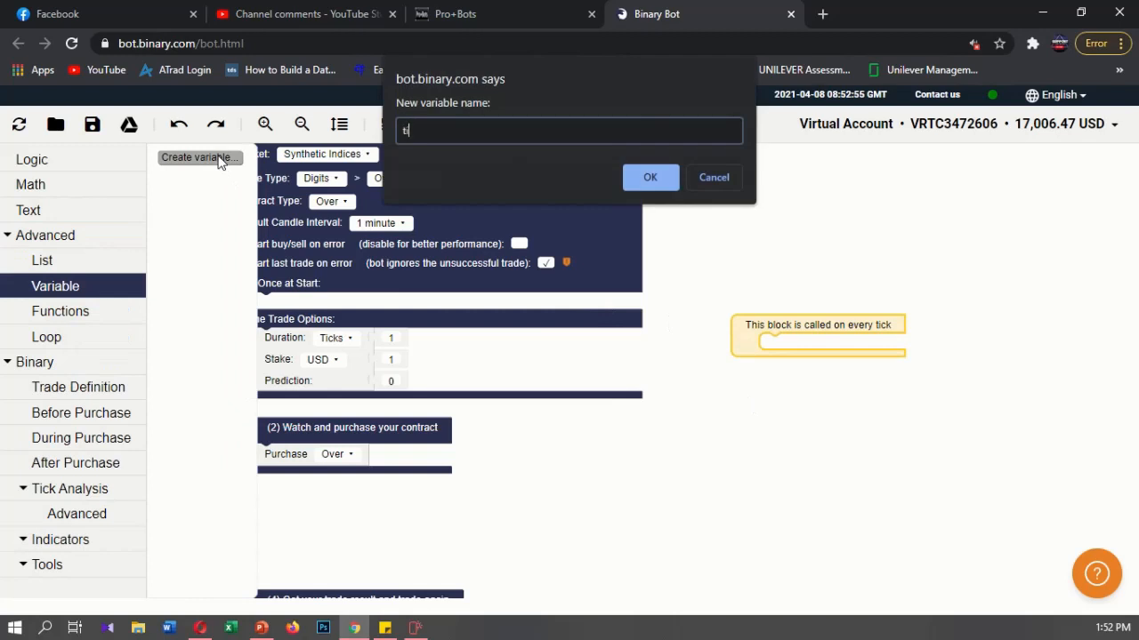
pyautogui.write('ick 1')
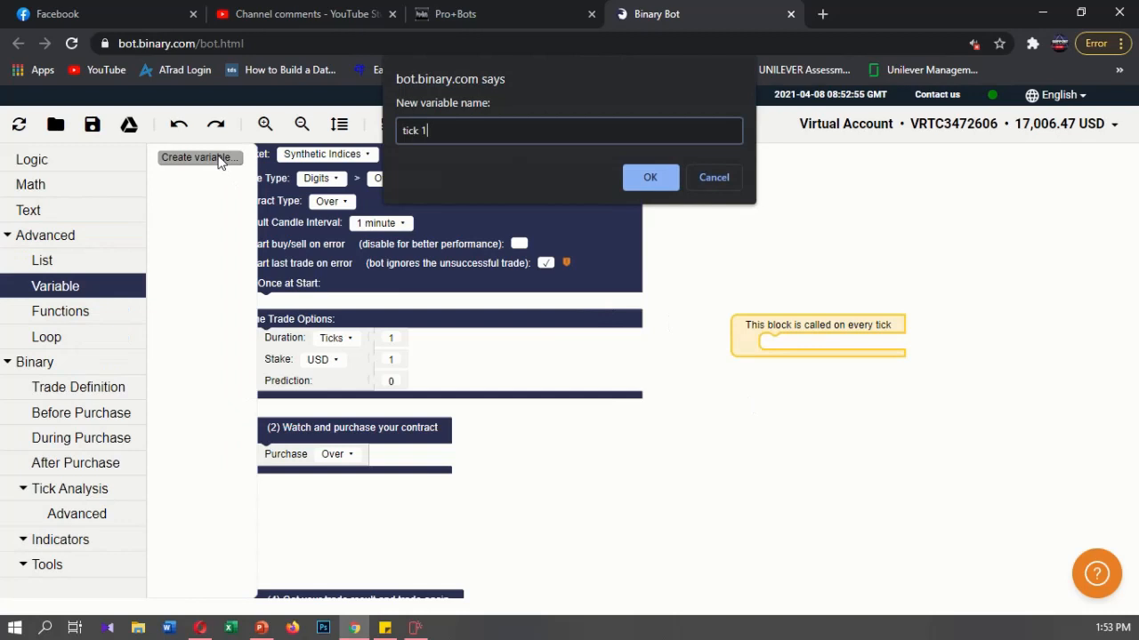
pyautogui.click(649, 178)
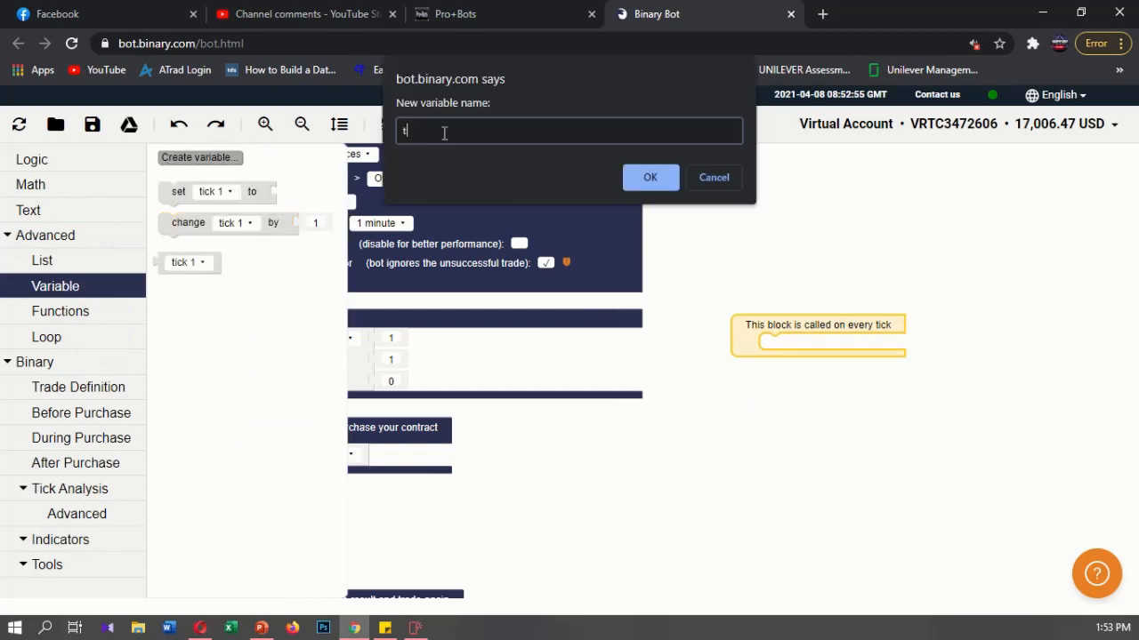
pyautogui.write('tick 2')
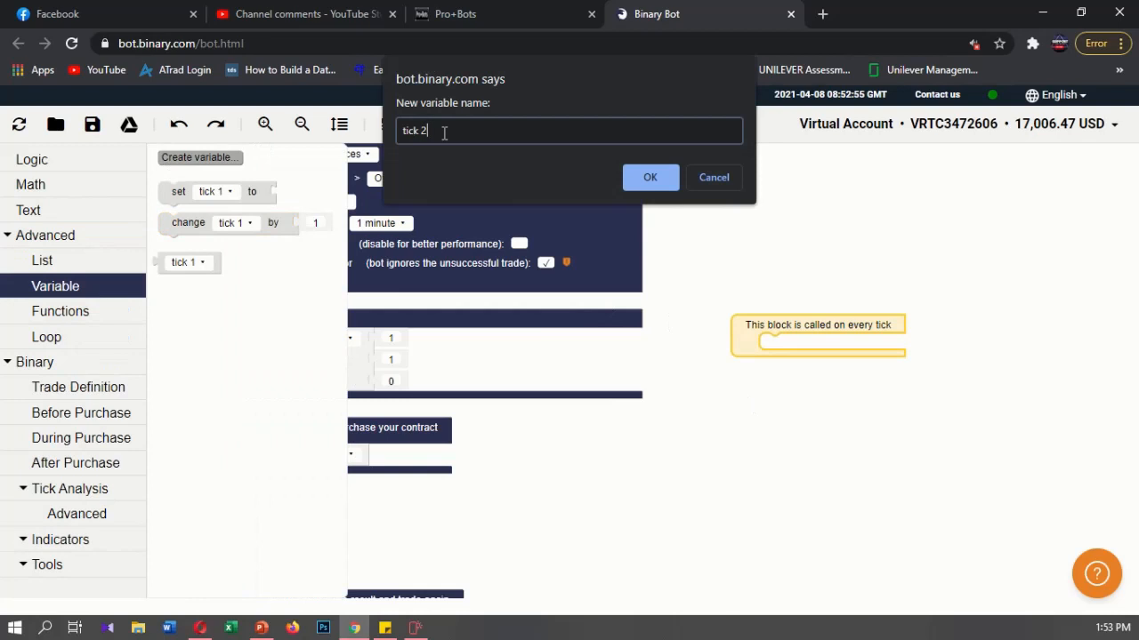
pyautogui.click(650, 178)
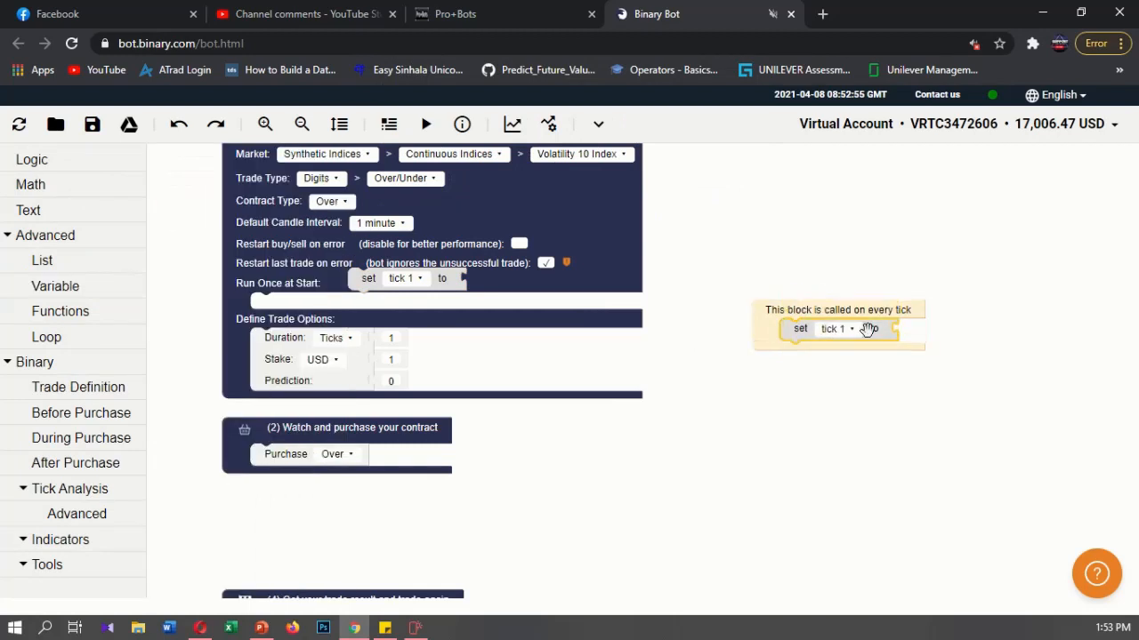
# Step: Keep tick 1 as the variable assigned by the set block inside the every-tick block
pyautogui.click(834, 328)
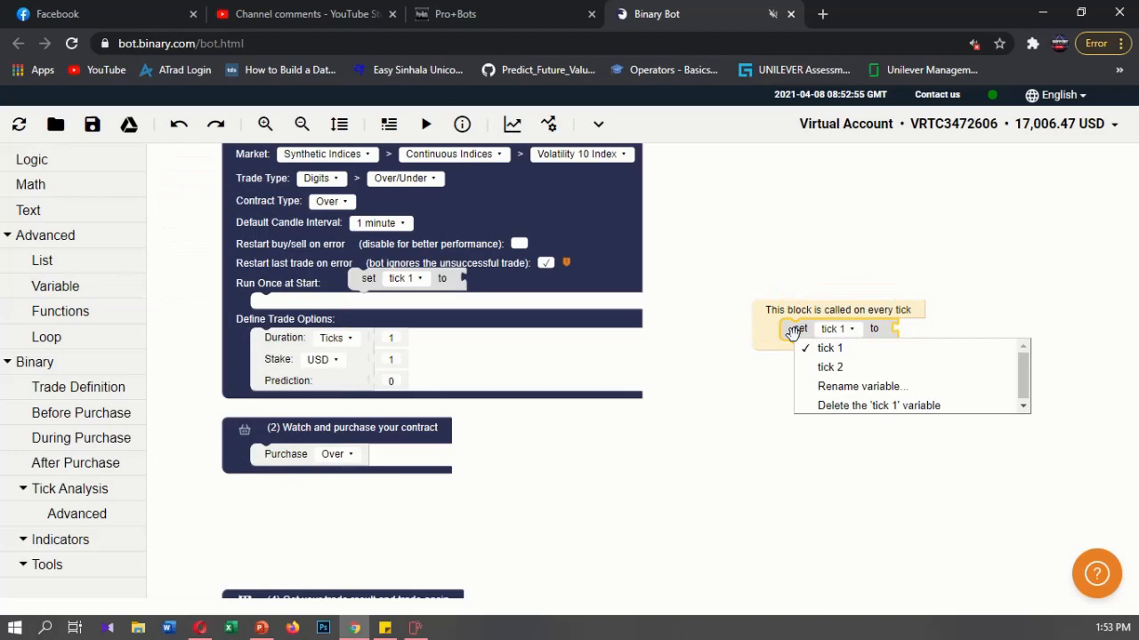
pyautogui.click(829, 347)
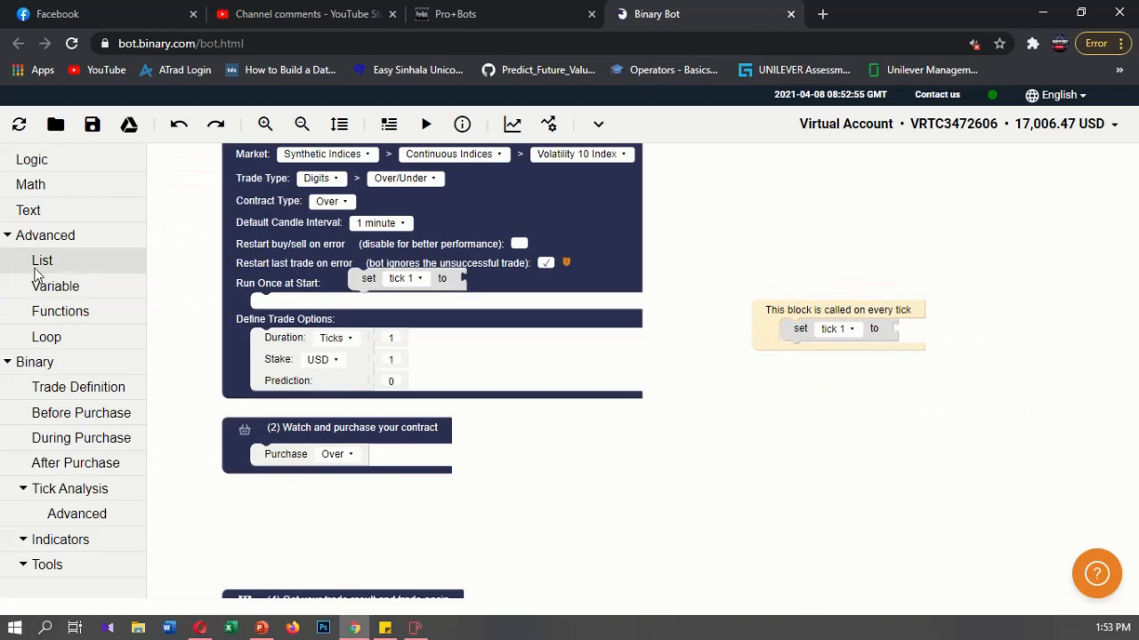
# Step: Set tick 1 from the Last Digit List using '# from end' index 1
pyautogui.click(43, 260)
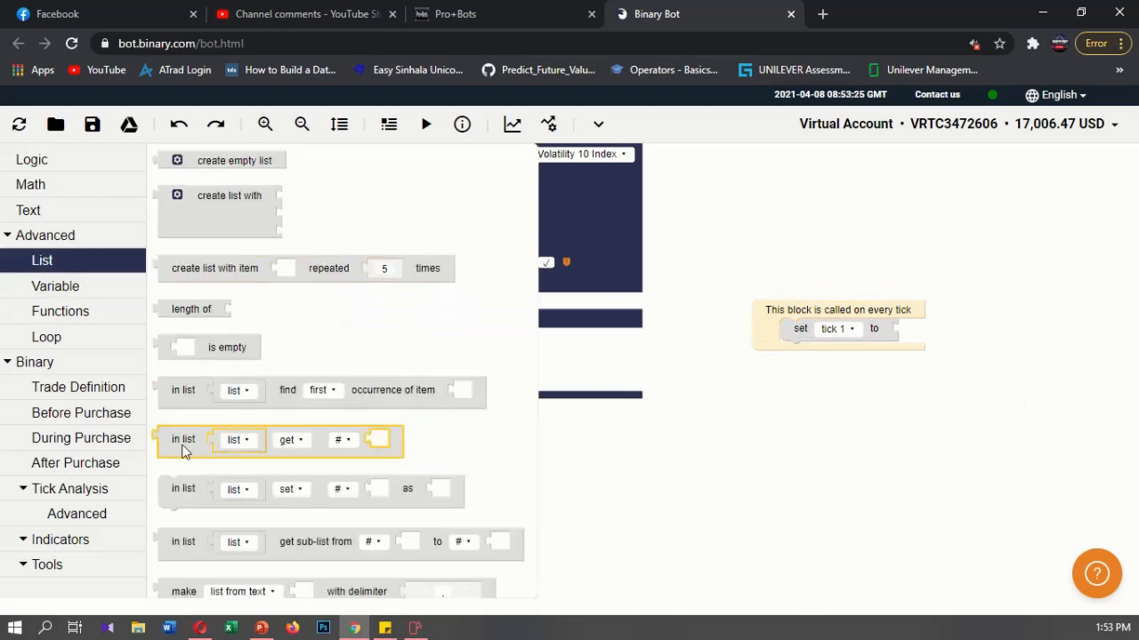
pyautogui.moveTo(181, 449)
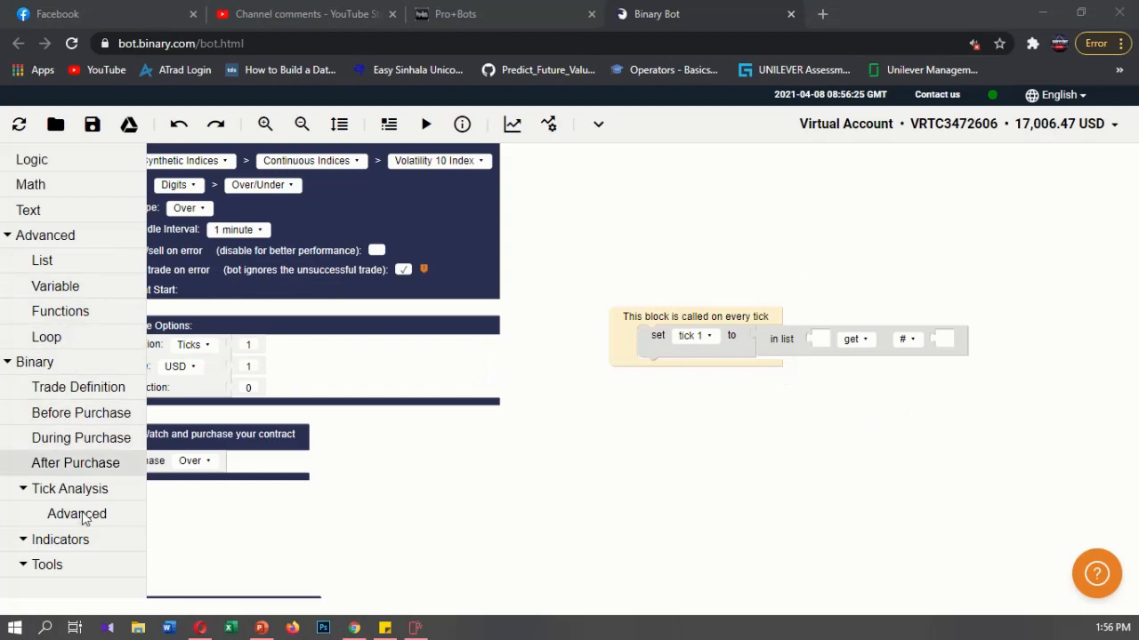
pyautogui.moveTo(81, 514)
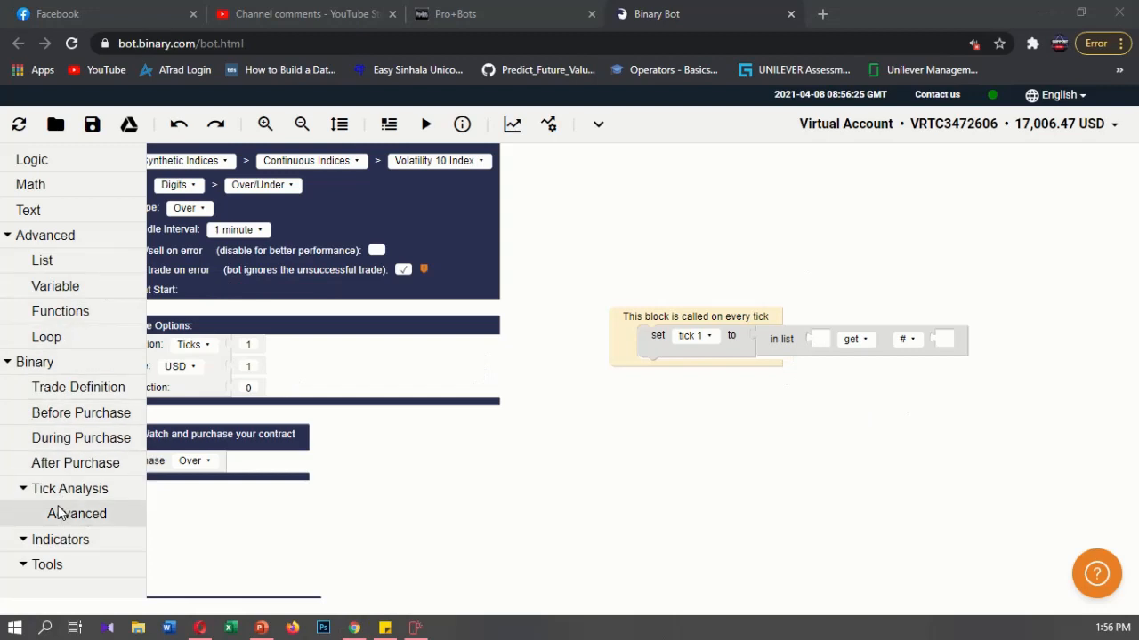
pyautogui.click(77, 512)
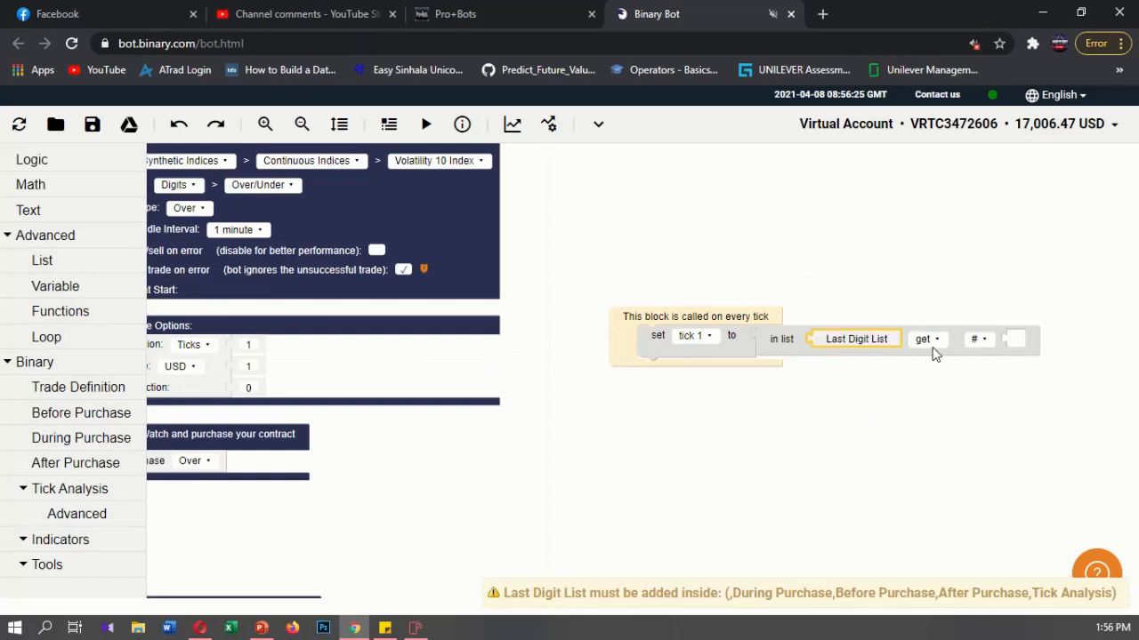
pyautogui.click(979, 338)
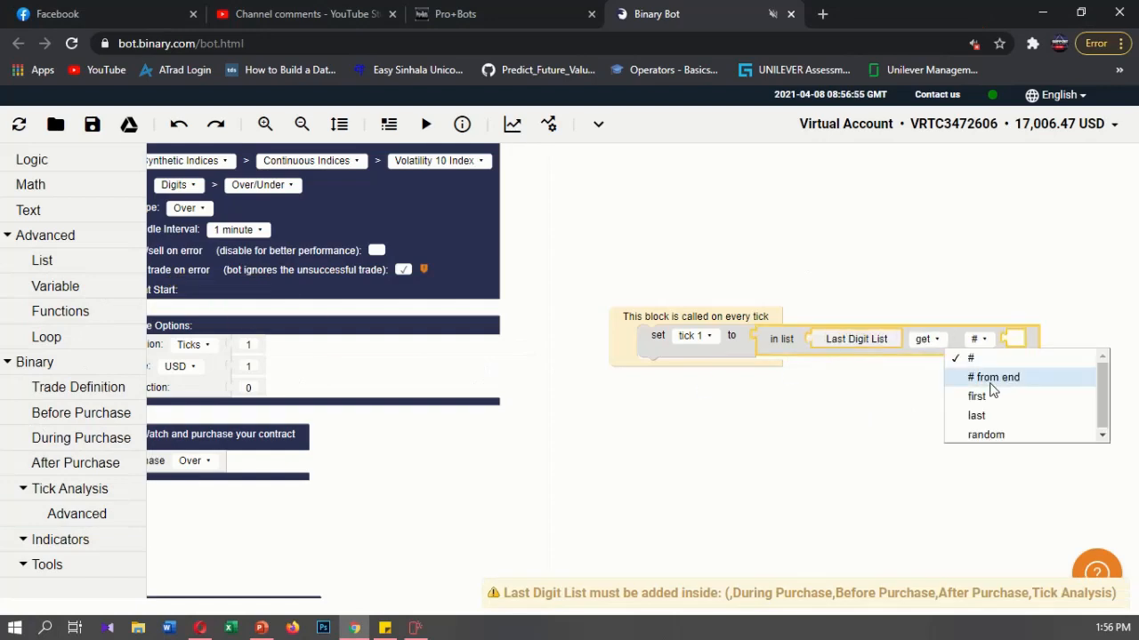
pyautogui.click(993, 377)
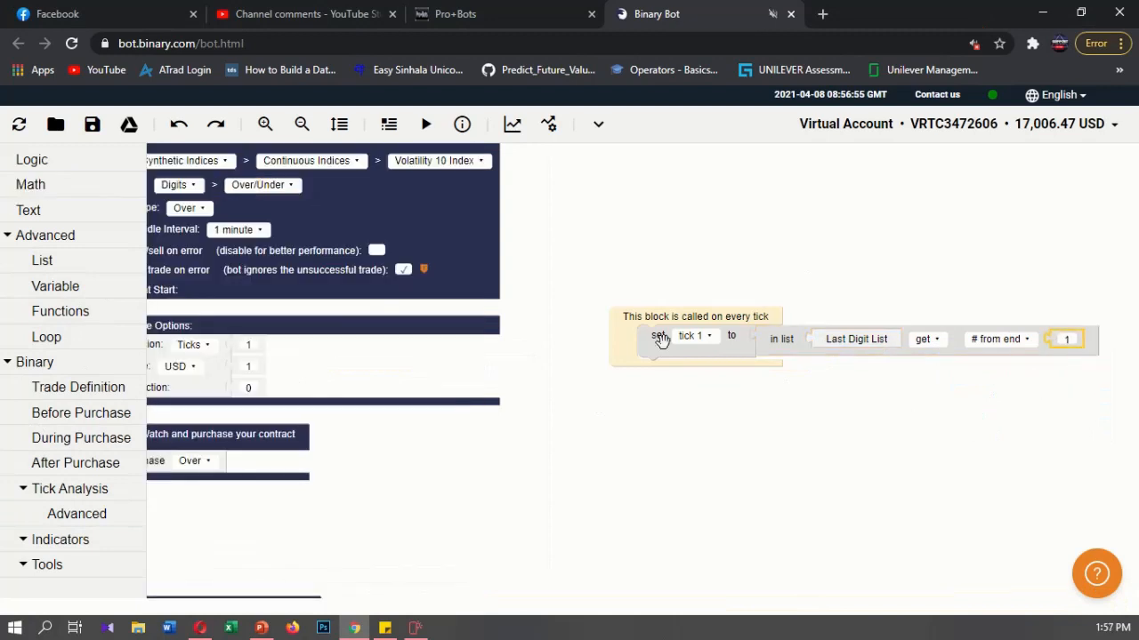
# Step: Duplicate the set block and assign the copy to tick 2
pyautogui.rightClick(659, 334)
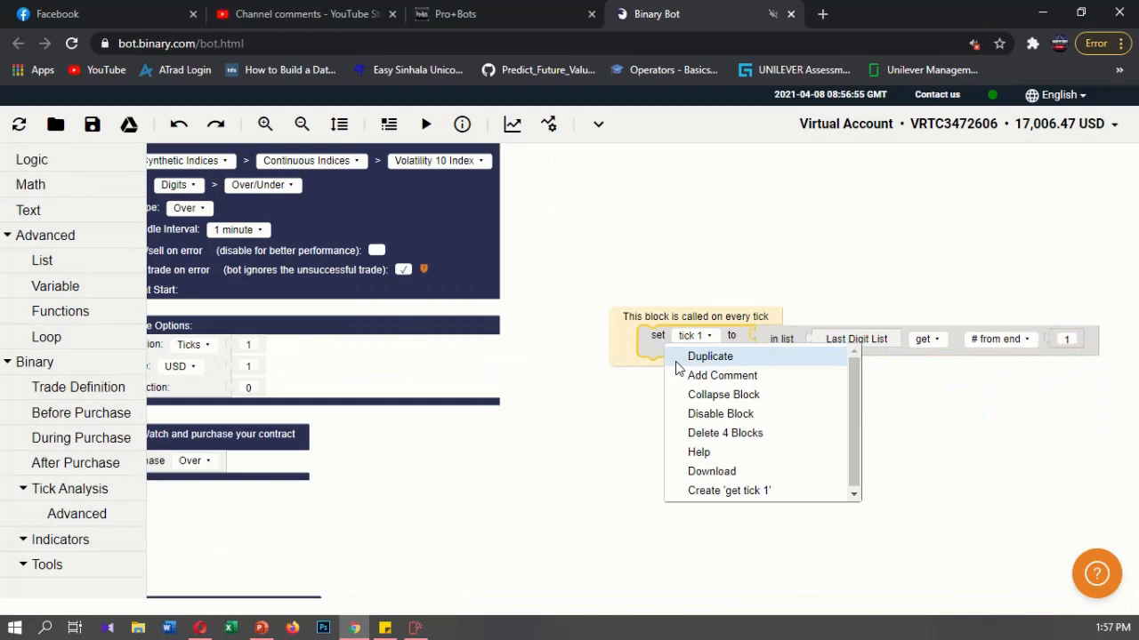
pyautogui.click(710, 356)
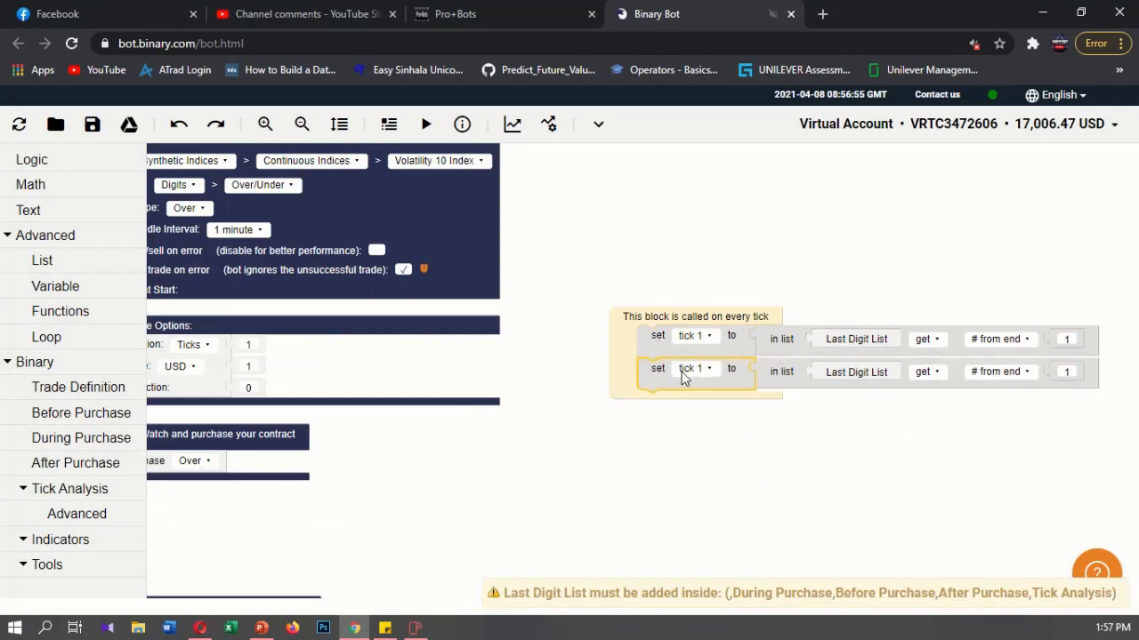
pyautogui.click(694, 368)
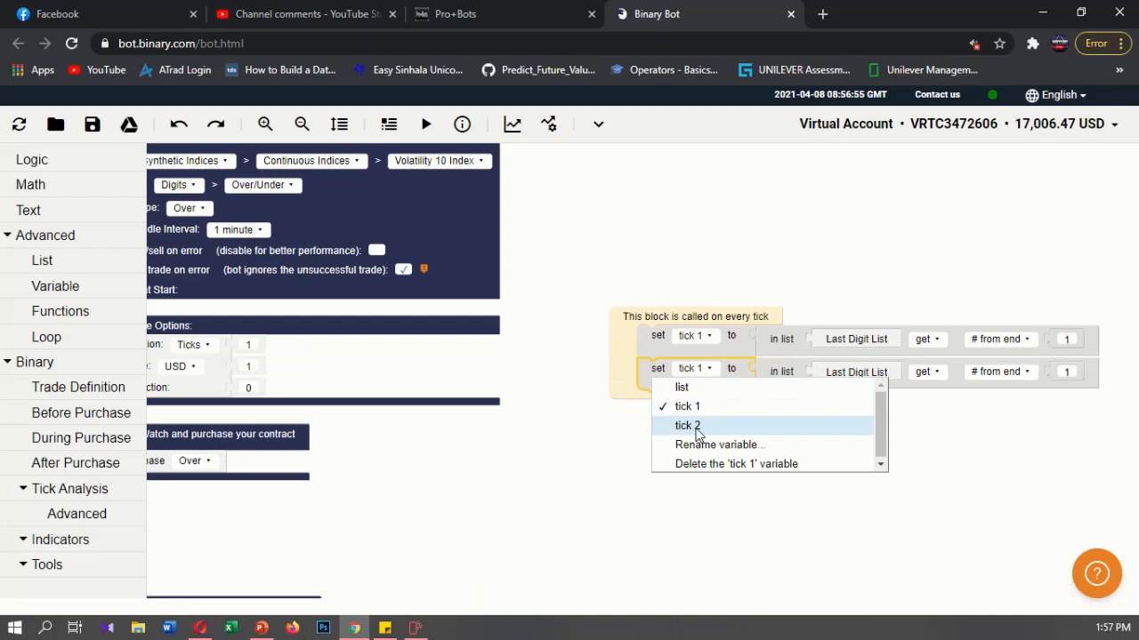
pyautogui.click(687, 426)
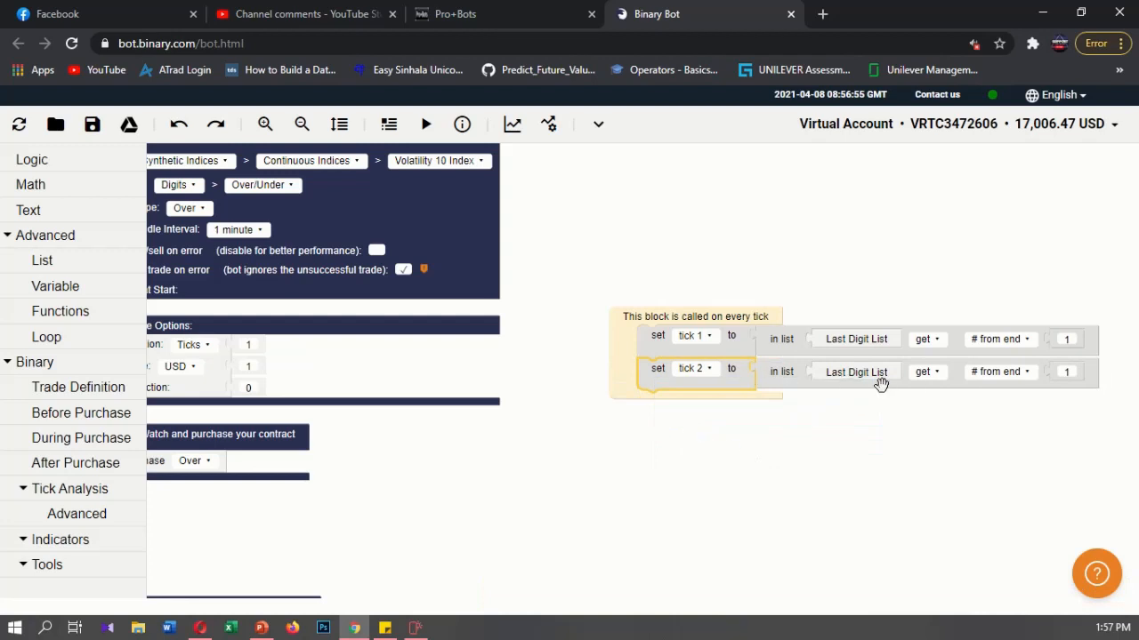
pyautogui.moveTo(1074, 380)
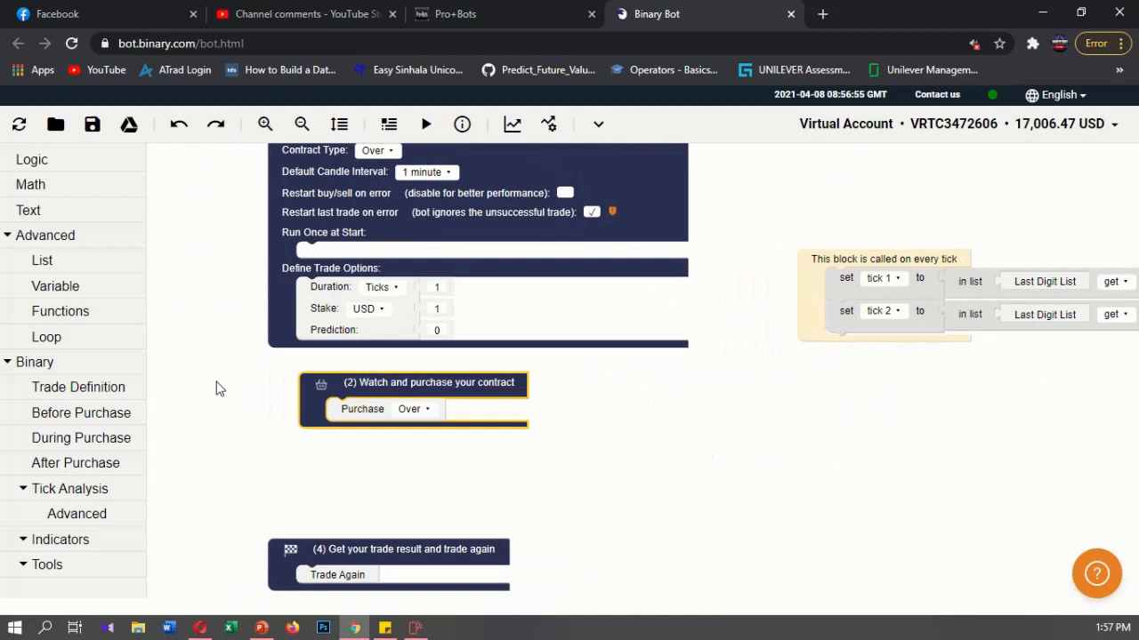
# Step: Add an if condition in Watch and purchase checking tick 1 = 0
pyautogui.click(32, 160)
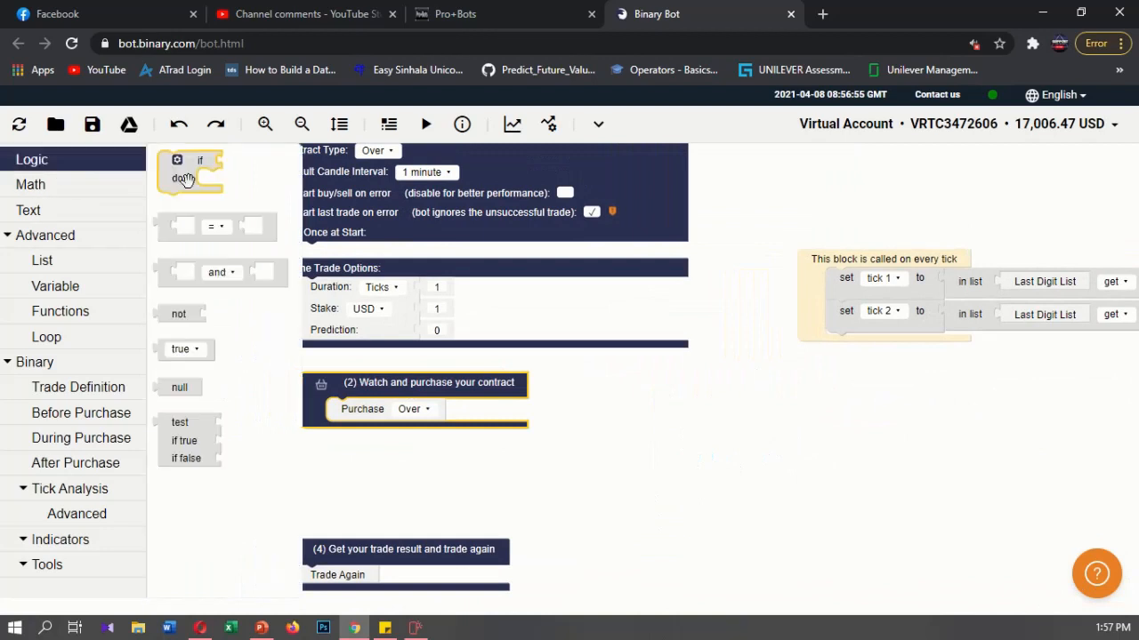
pyautogui.moveTo(192, 175); pyautogui.dragTo(346, 432)
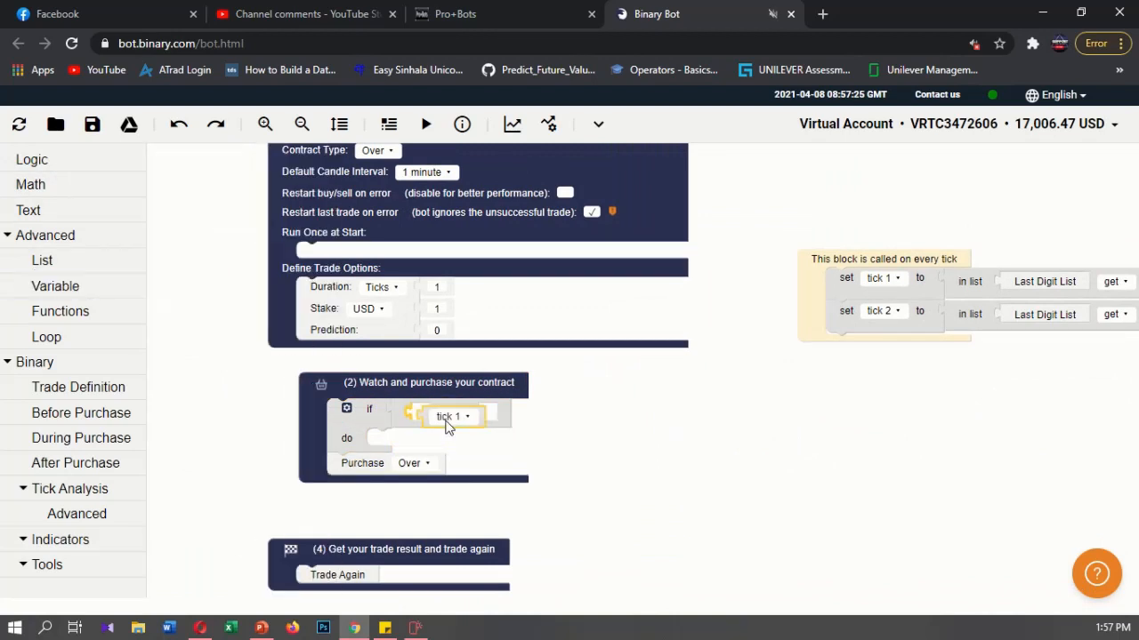
pyautogui.click(30, 183)
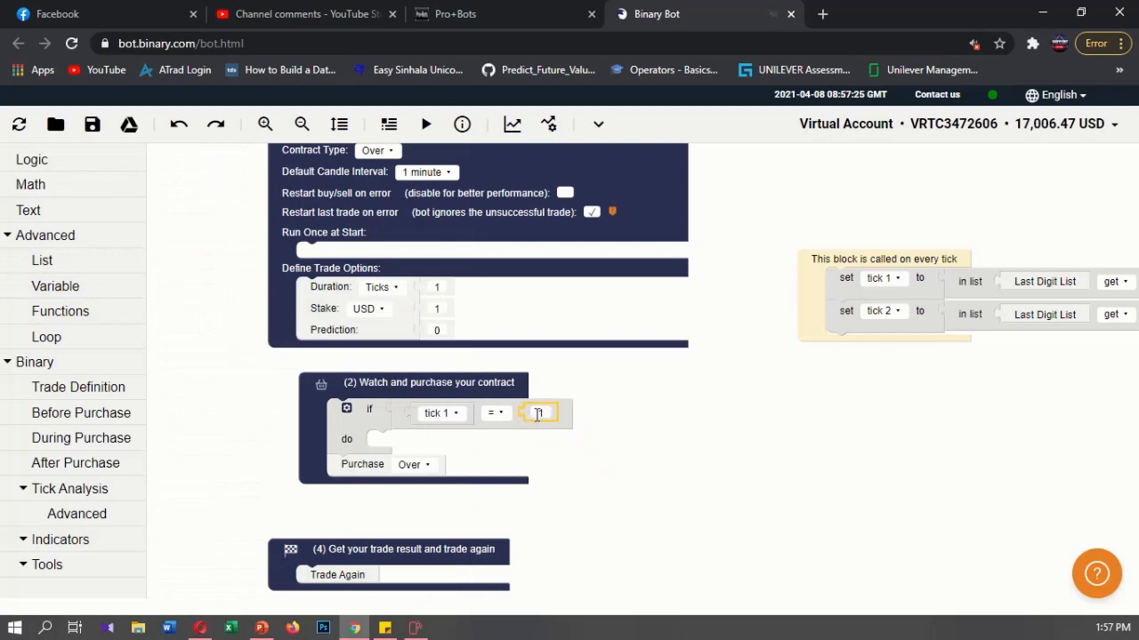
pyautogui.write('0')
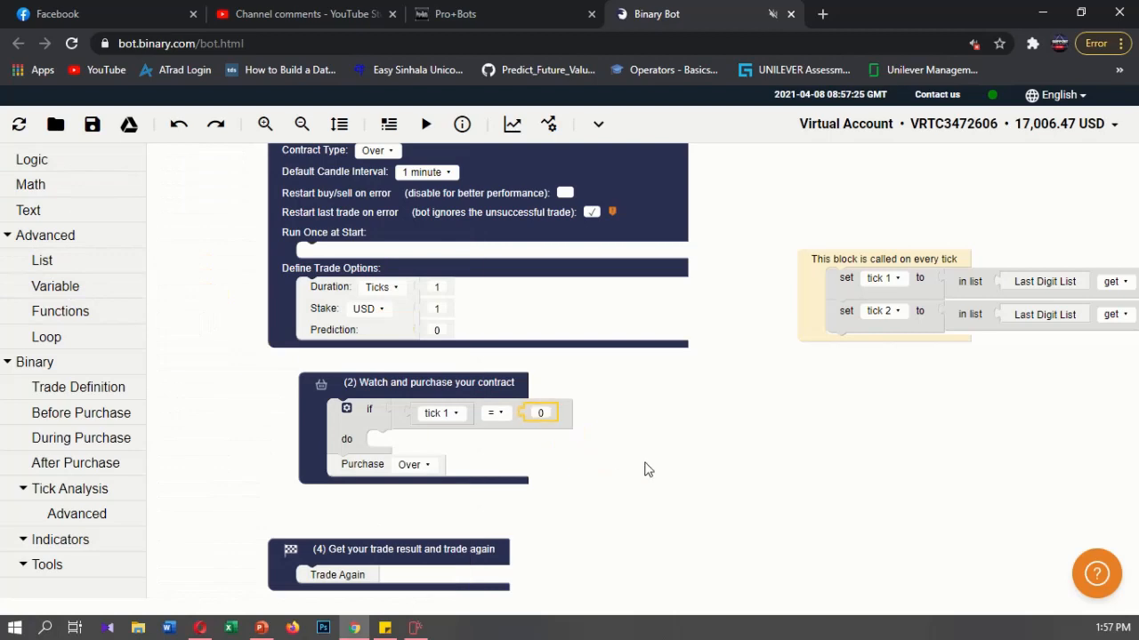
# Step: Nest a second if checking tick 2 = 0 around the Purchase block
pyautogui.click(32, 160)
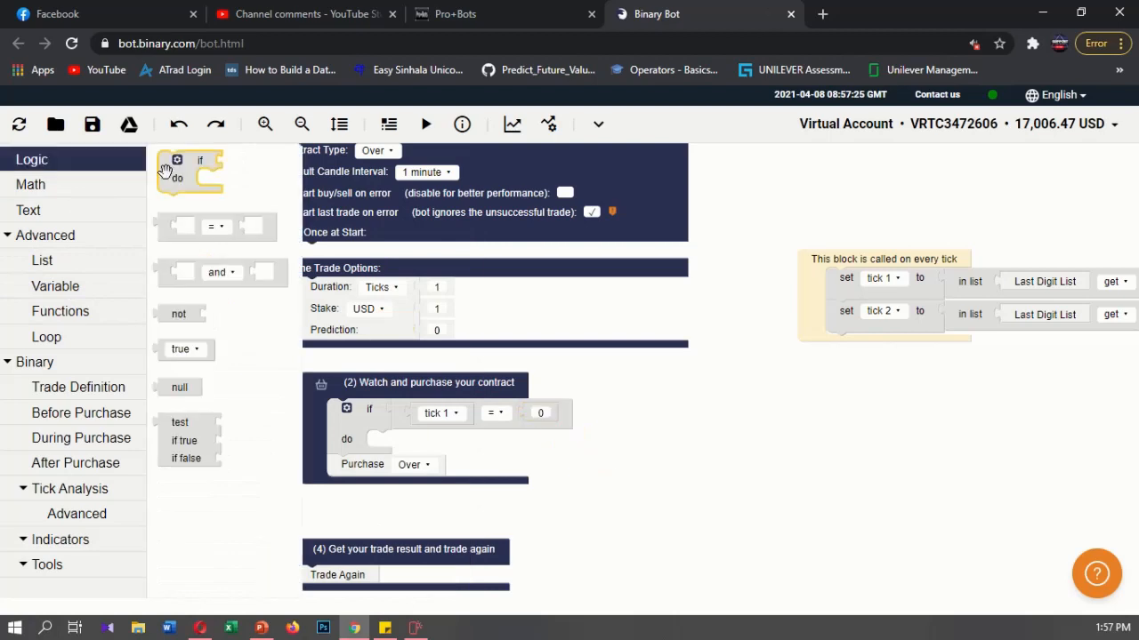
pyautogui.moveTo(189, 169); pyautogui.dragTo(386, 445)
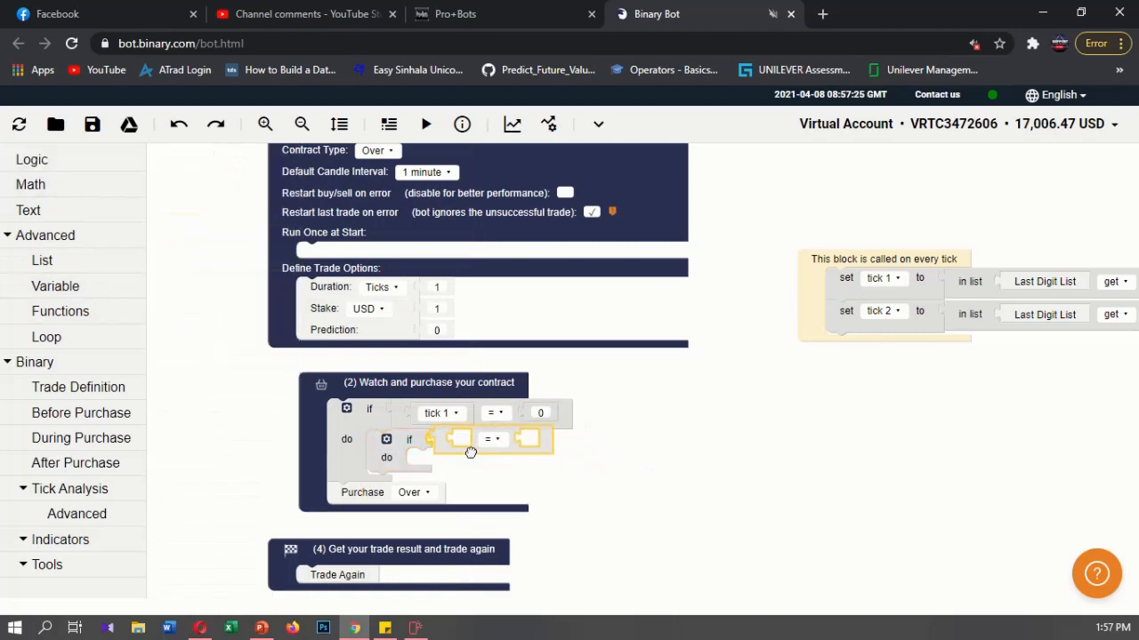
pyautogui.click(55, 285)
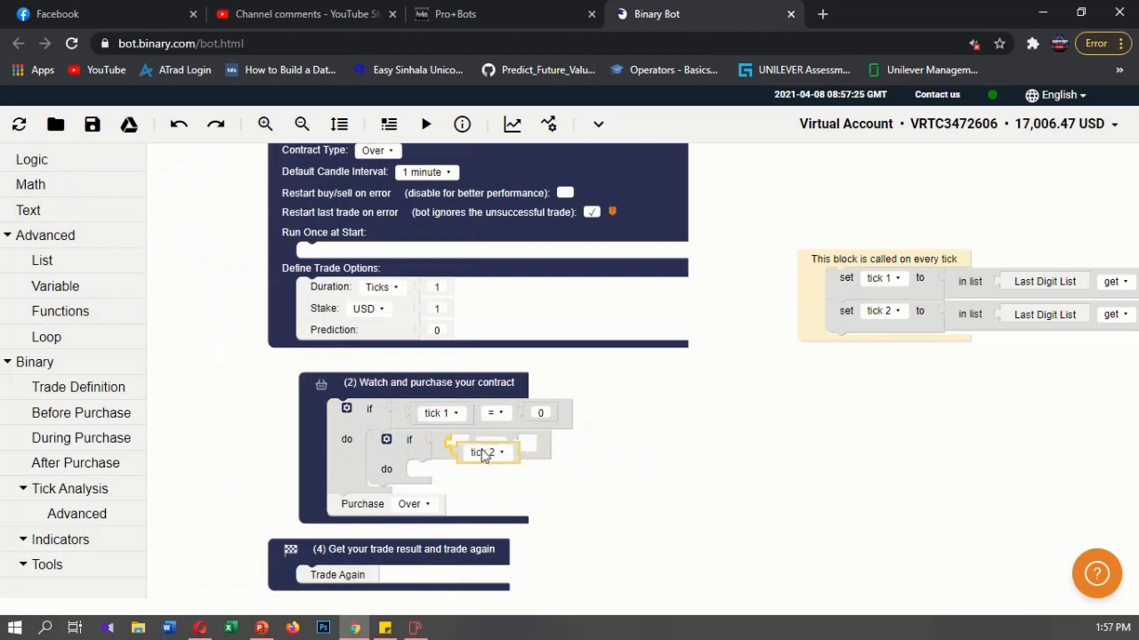
pyautogui.click(30, 184)
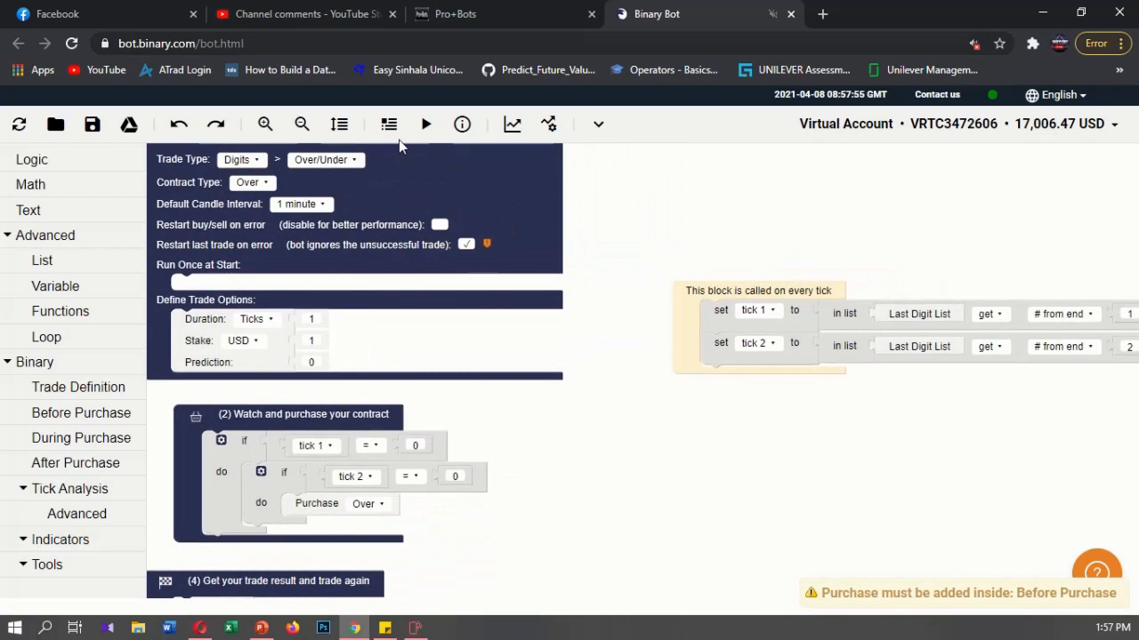
# Step: Add a blue silent Notify with text 'Last Digits:' joined with variables tick 2 and tick 1
pyautogui.scroll(-3)
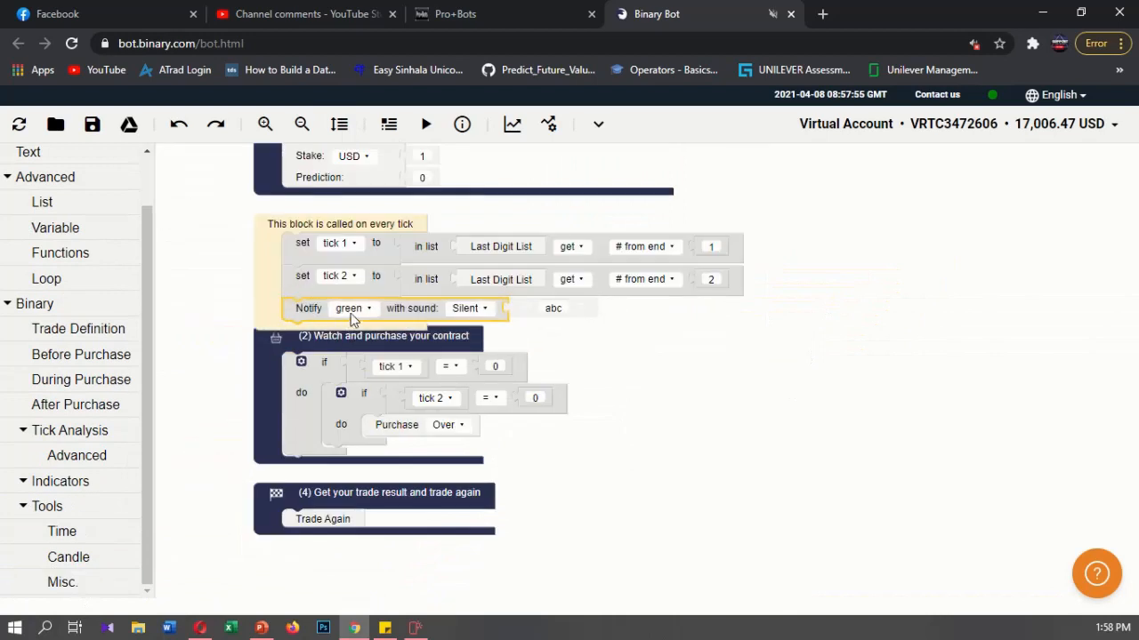
pyautogui.click(352, 308)
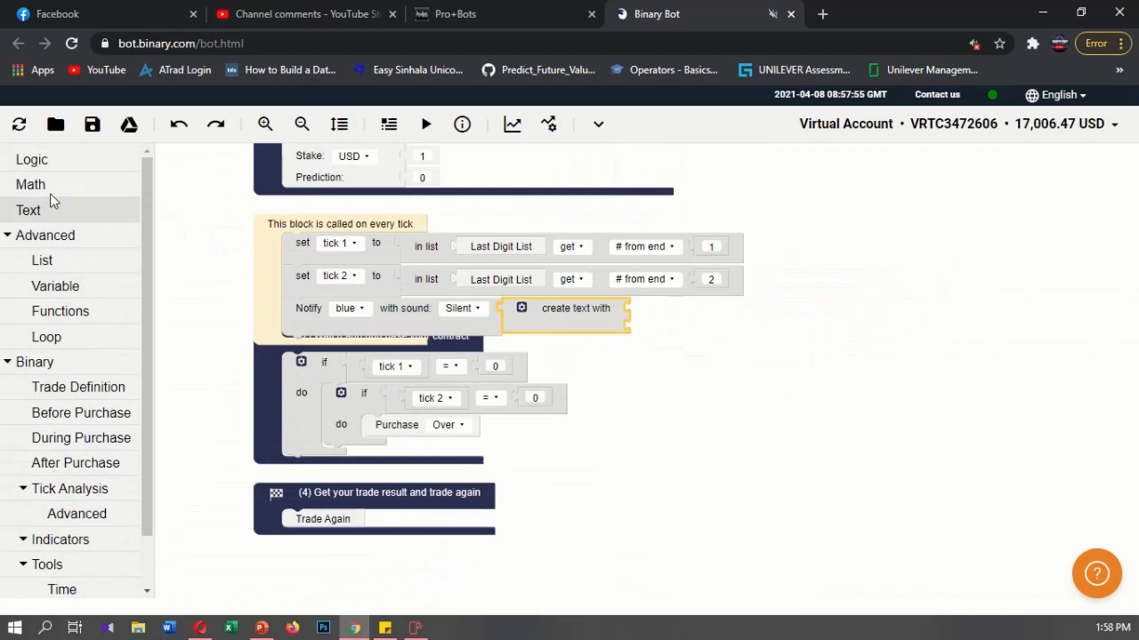
pyautogui.click(29, 210)
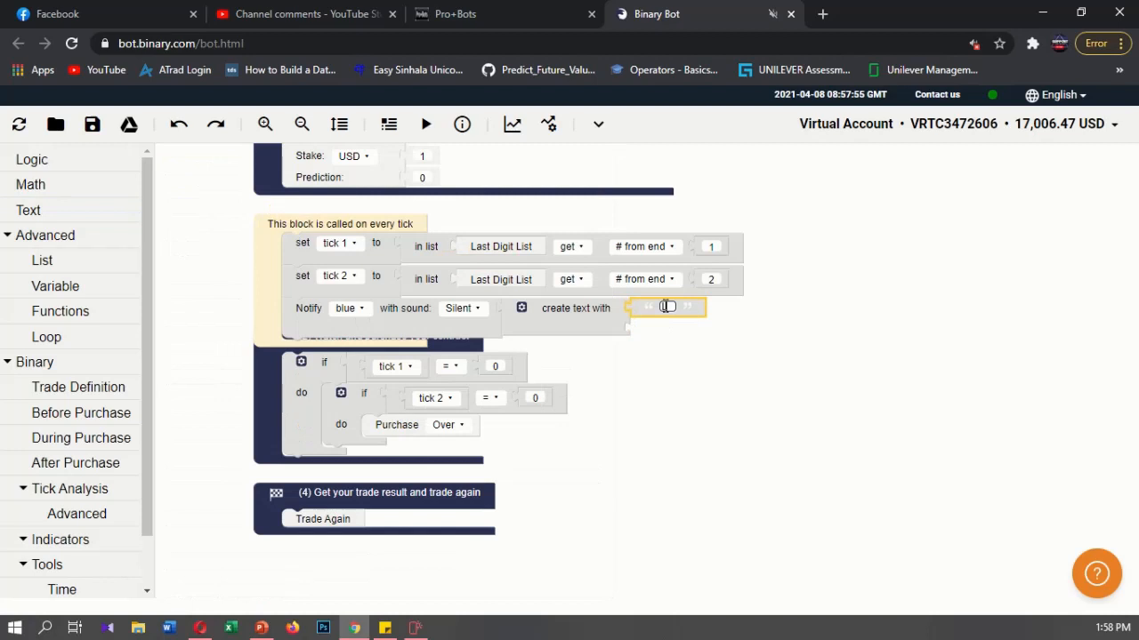
pyautogui.write('last')
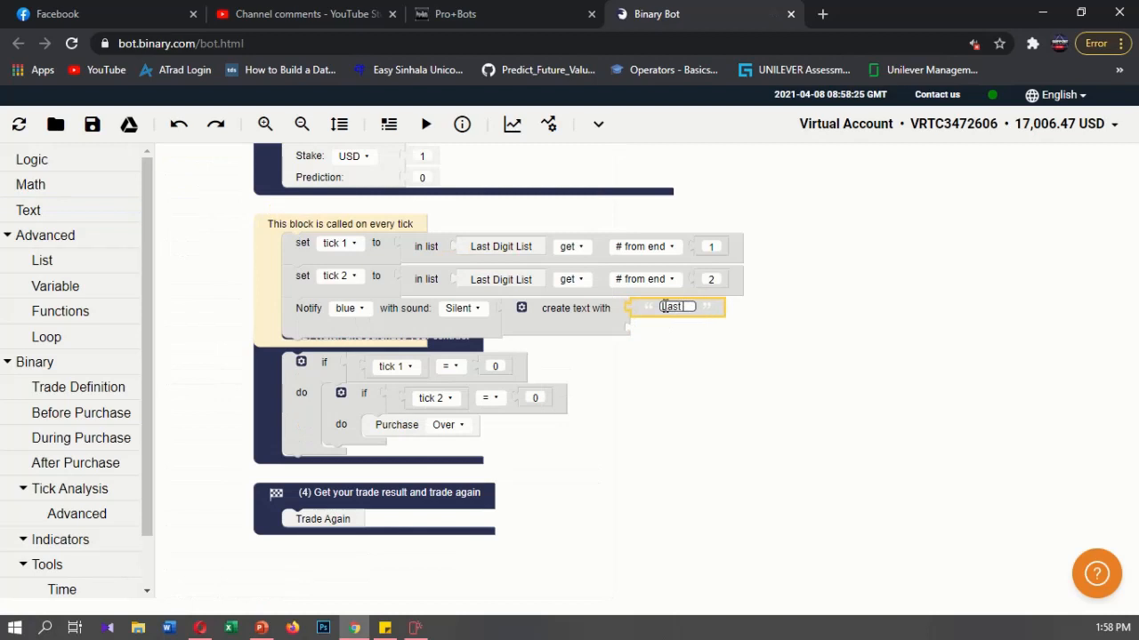
pyautogui.write('DI')
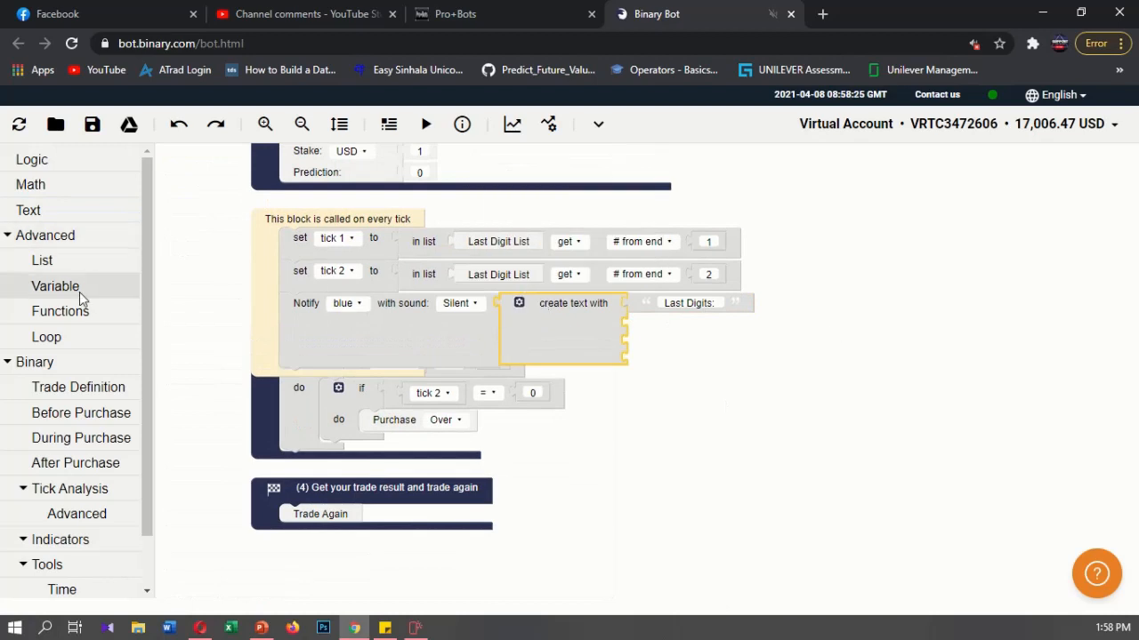
pyautogui.click(55, 285)
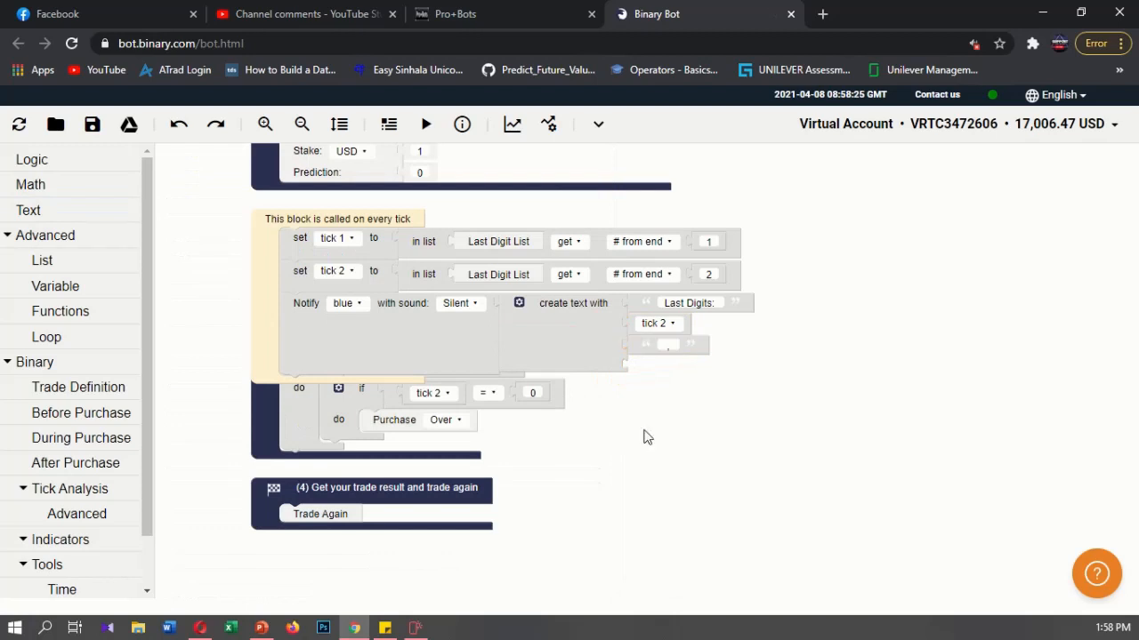
pyautogui.moveTo(55, 285)
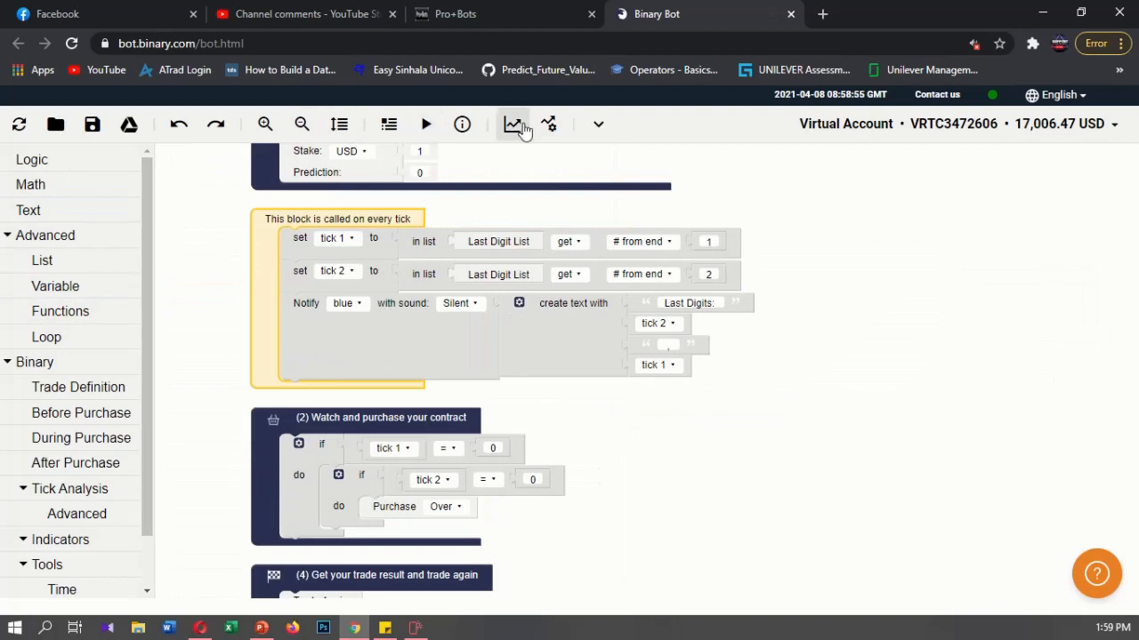
# Step: Show the live price chart and run the bot so Last Digits notifications appear
pyautogui.click(513, 124)
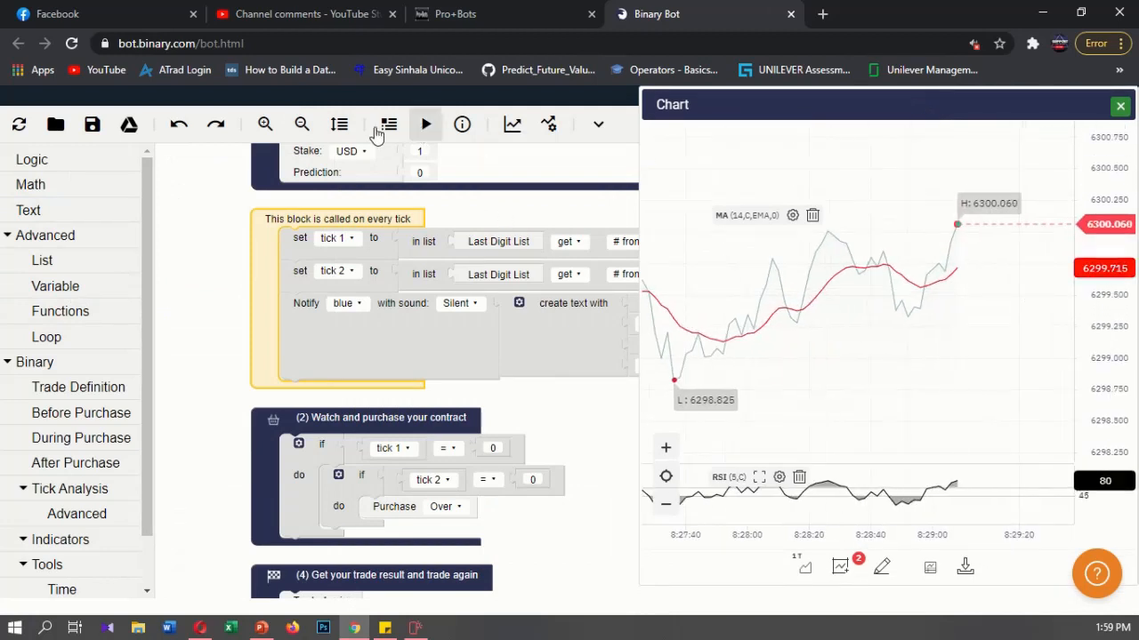
pyautogui.click(425, 125)
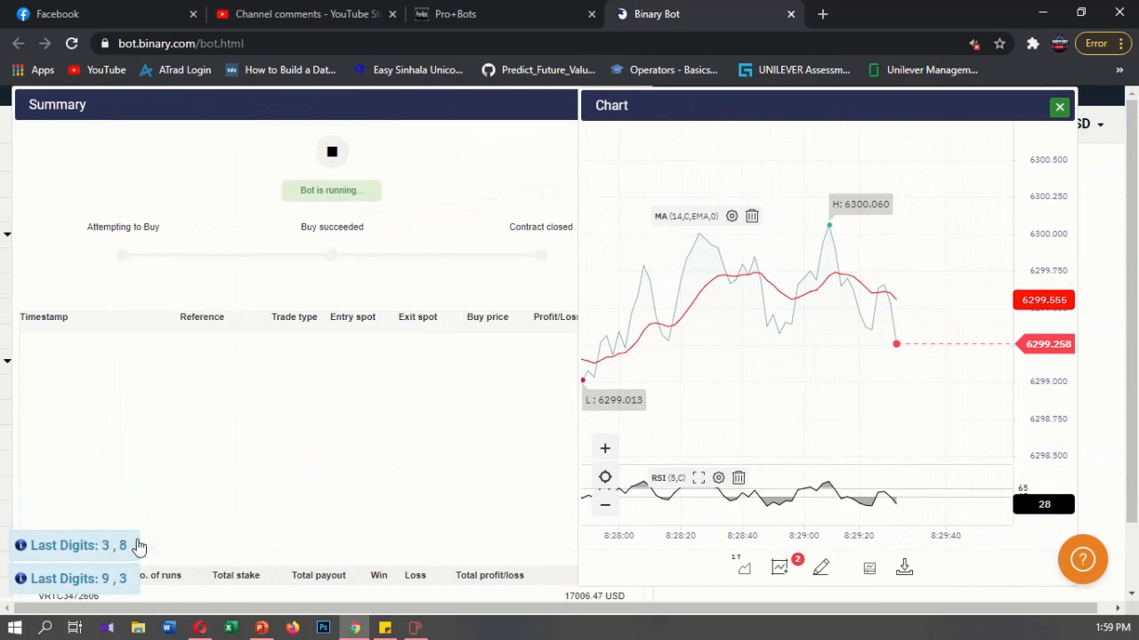
pyautogui.moveTo(151, 506)
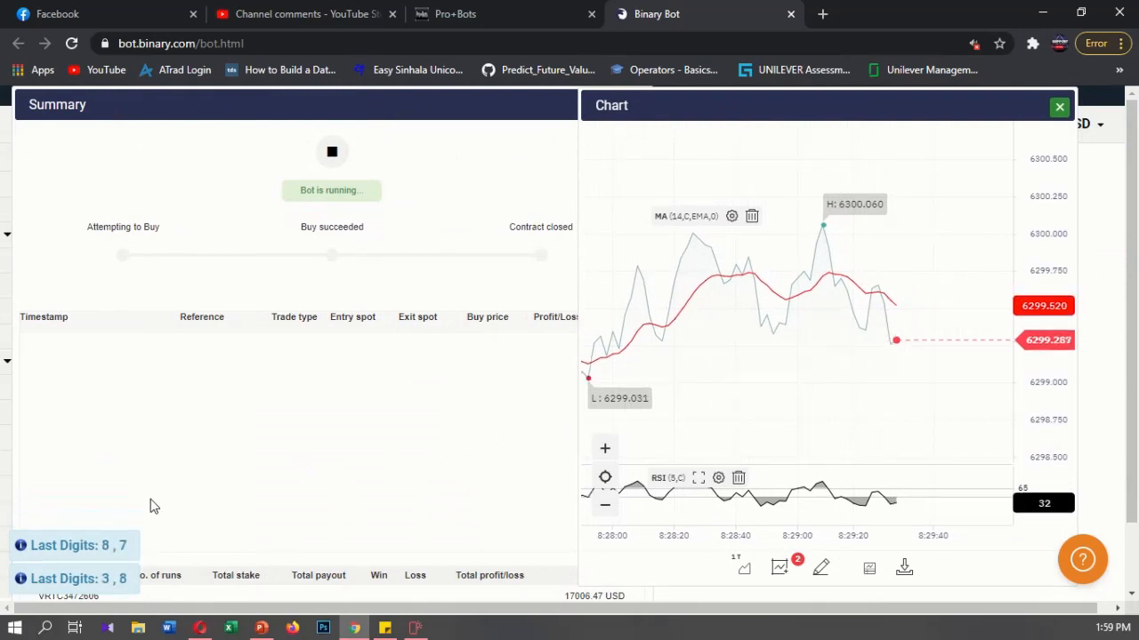